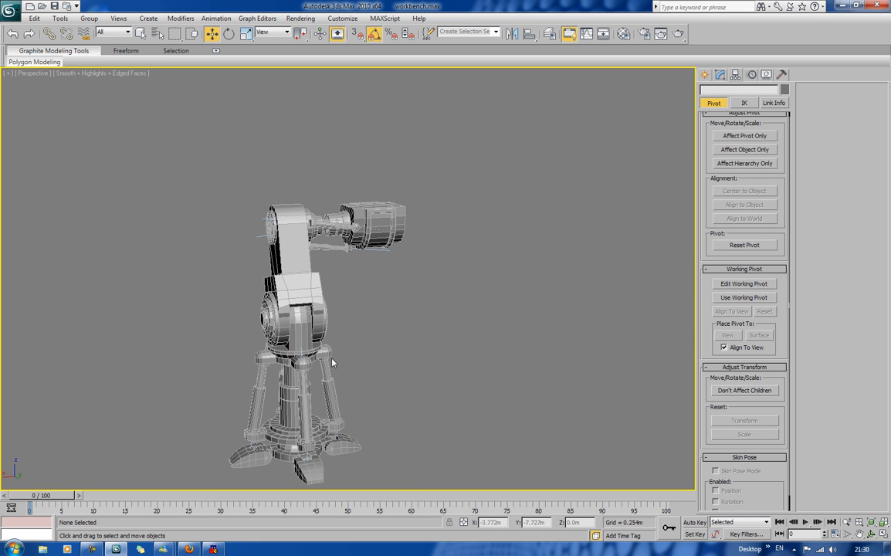
Select the round leg joint Object13 and show its animation controller list.
left_click(290, 302)
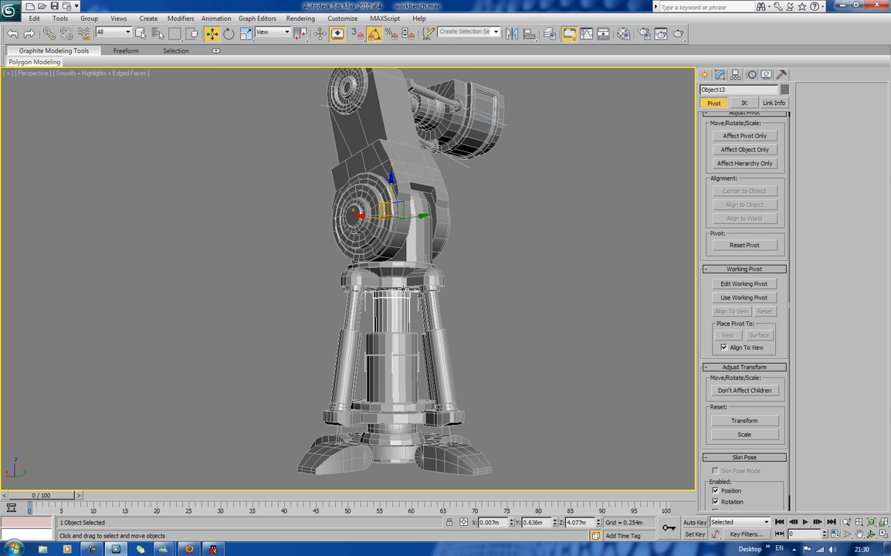
left_click(401, 251)
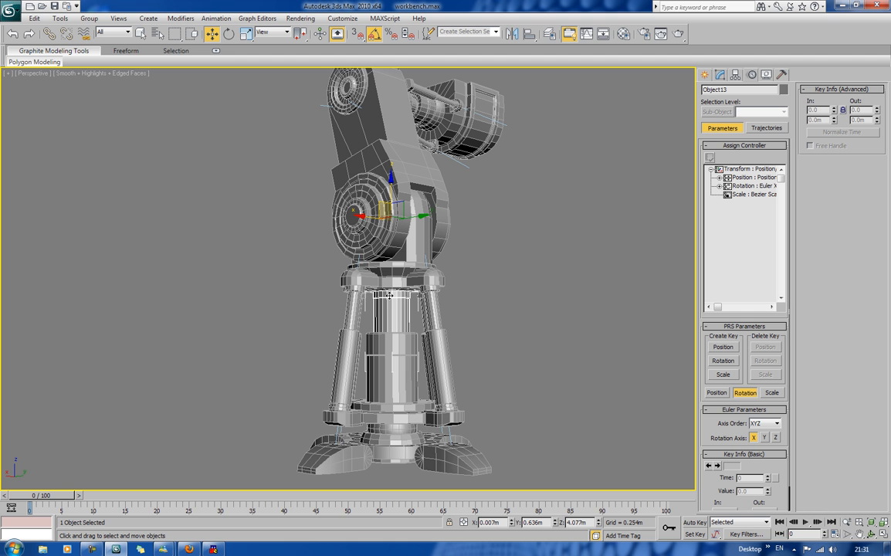
mouse_move(746, 184)
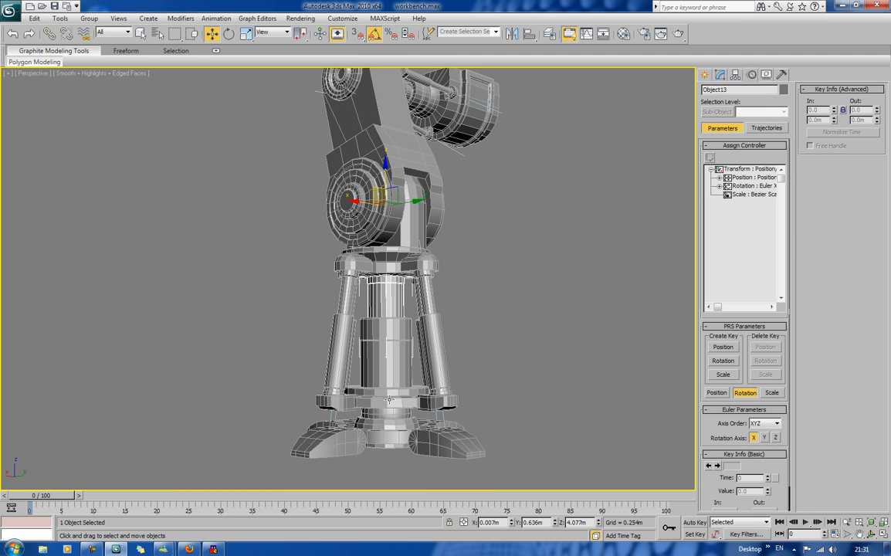
Assign a LookAt Constraint to Object13's Rotation track and start adding its look-at target.
left_click(753, 185)
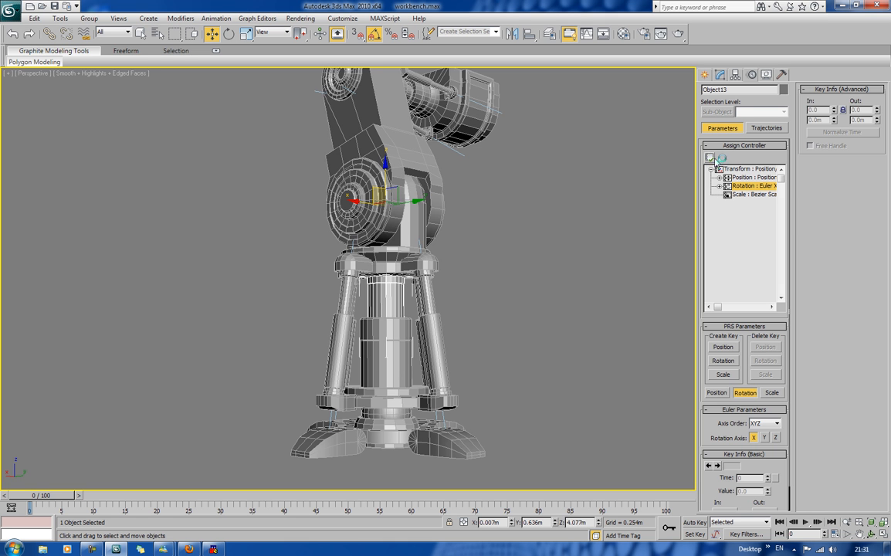
left_click(709, 158)
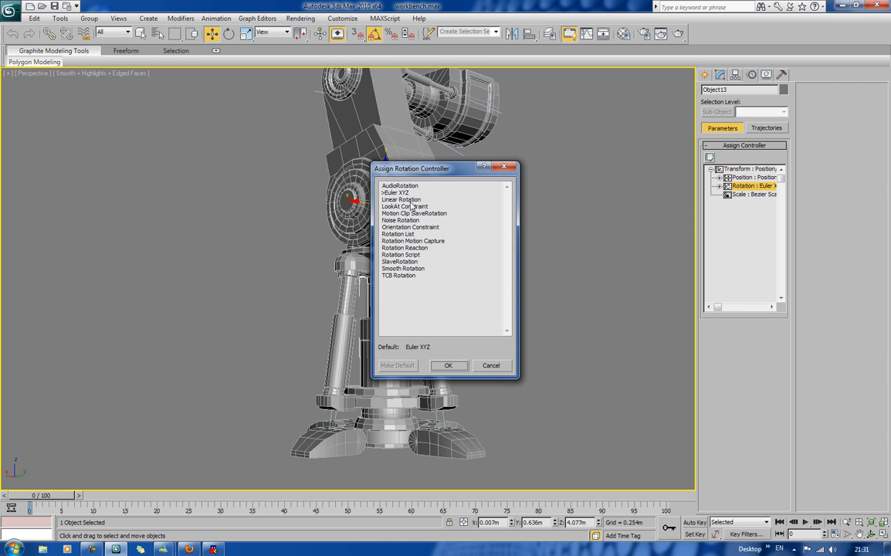
left_click(448, 365)
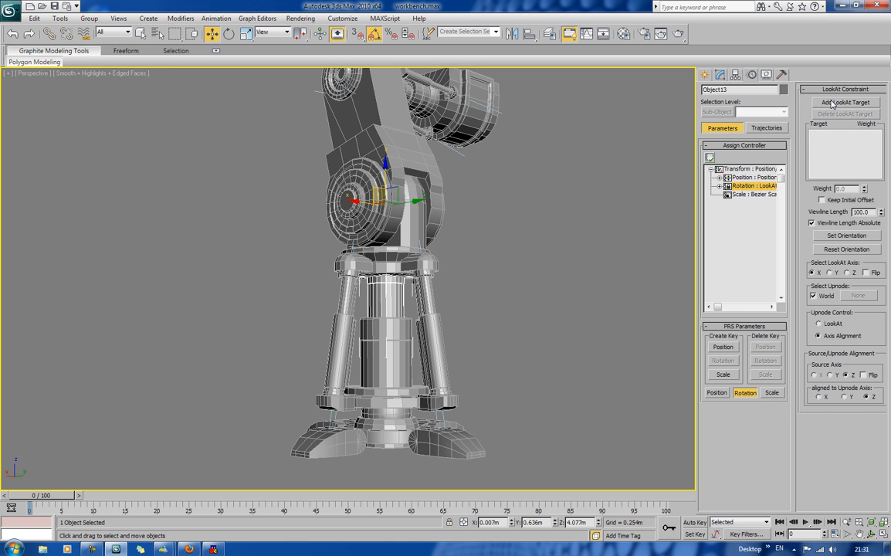
left_click(844, 103)
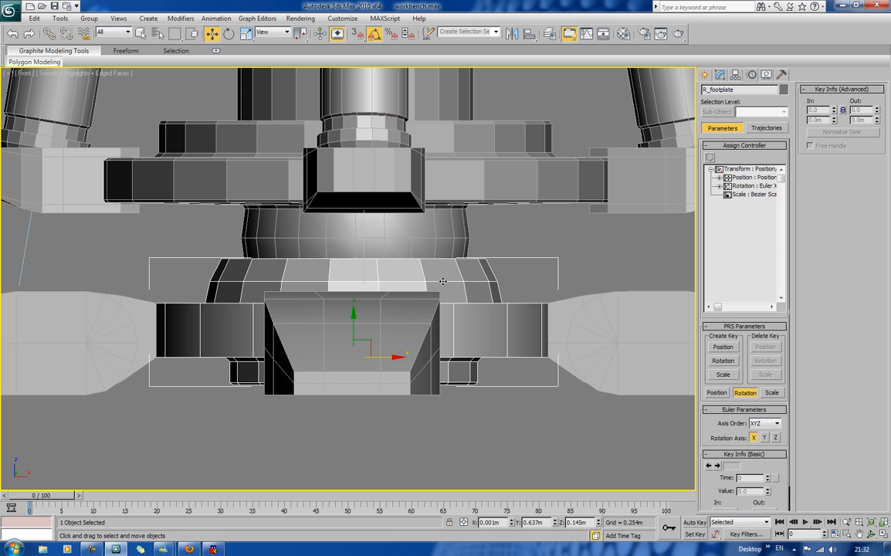
mouse_move(438, 244)
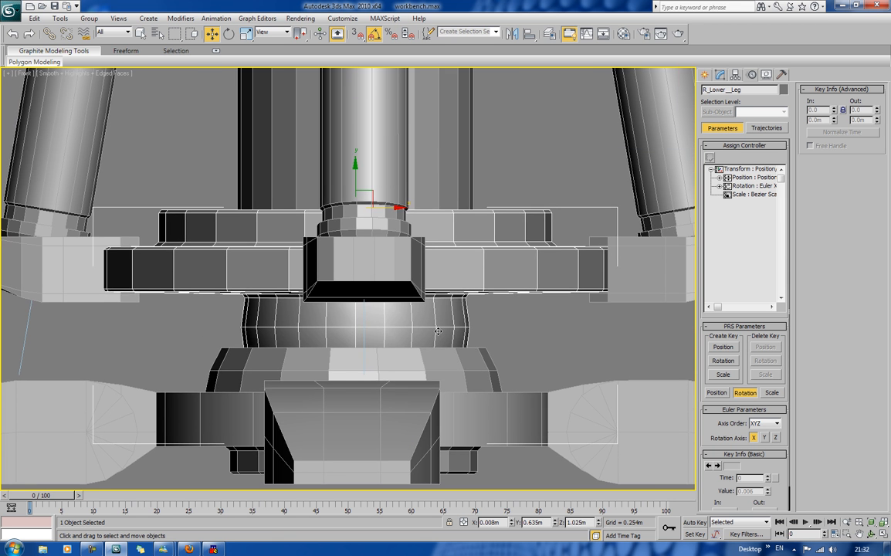
Scroll the command panel while inspecting R_footplate and R_Lower_Leg parts.
scroll("down", 3)
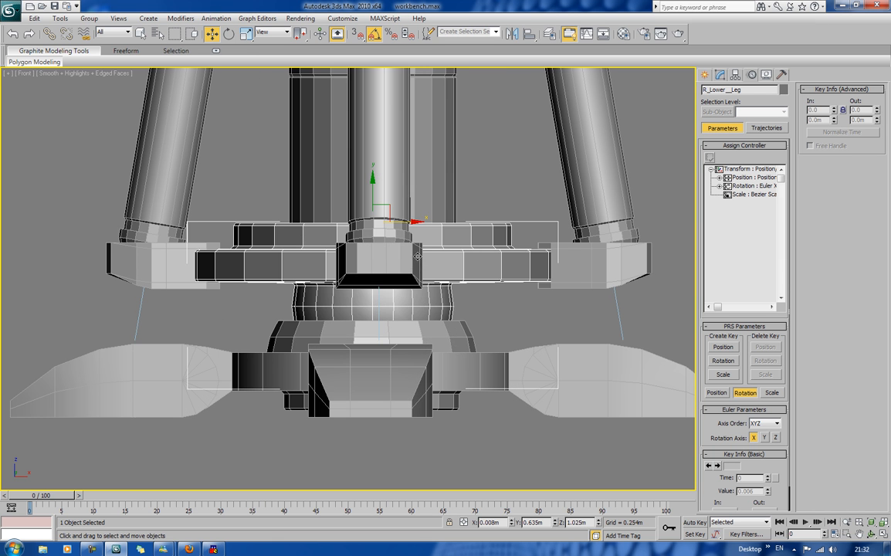
mouse_move(394, 343)
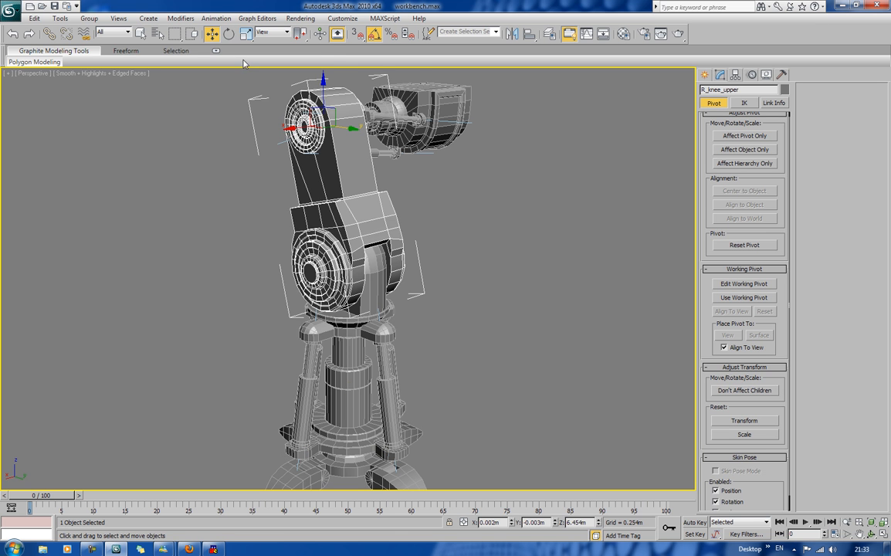
Add an HD Solver IK chain to the leg from the Animation > IK Solvers menu.
left_click(216, 17)
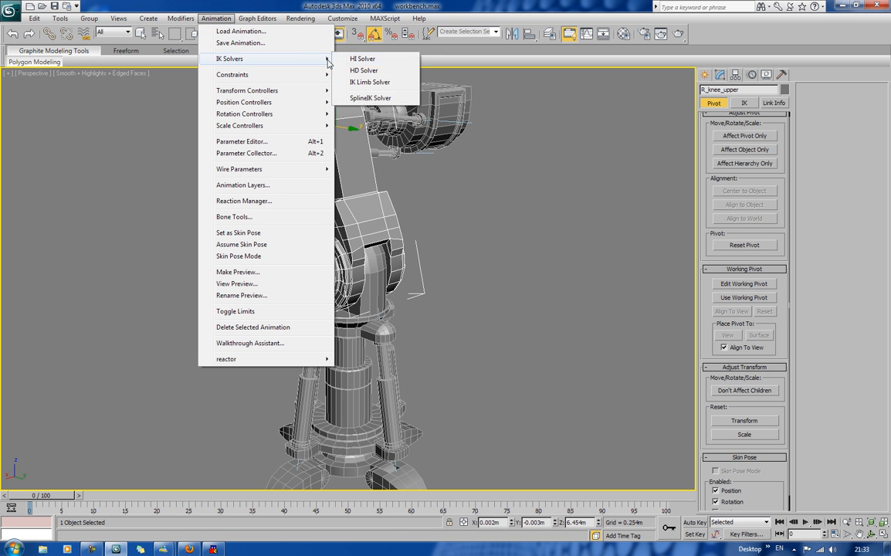
left_click(362, 58)
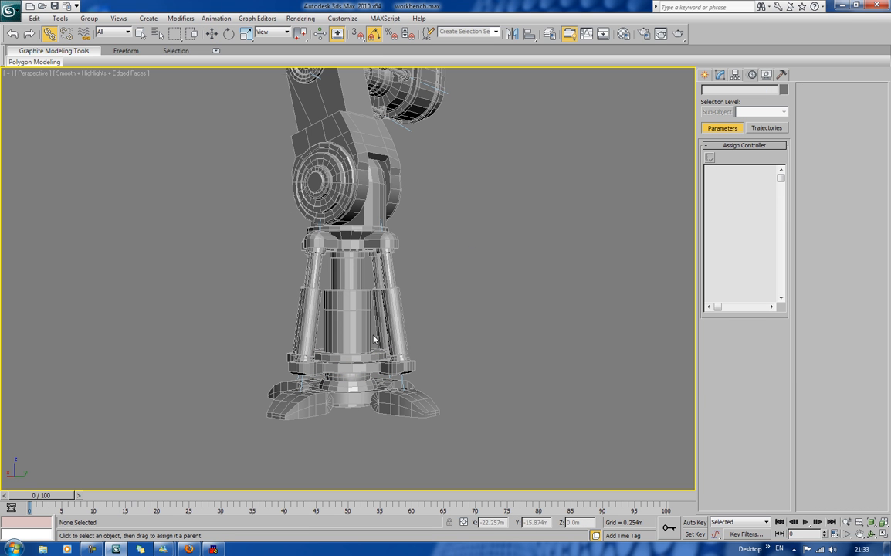
mouse_move(345, 400)
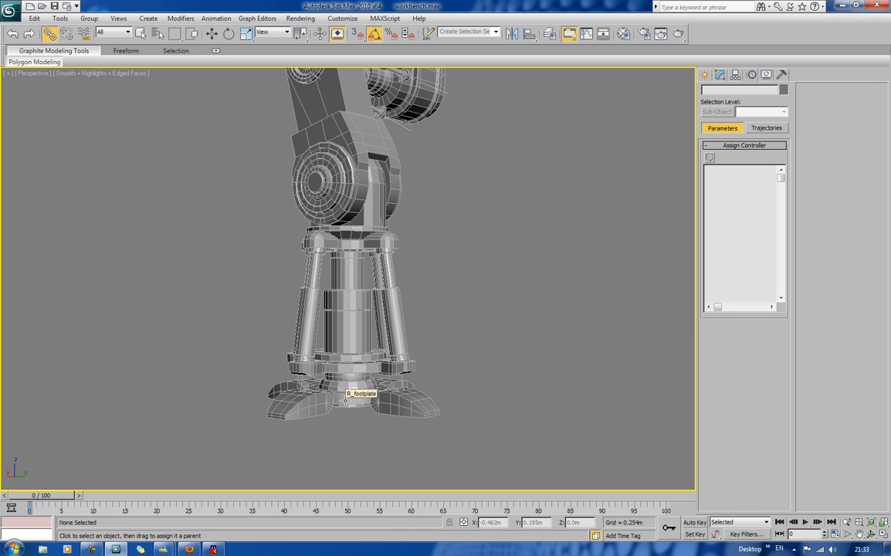
Turn off Inherit Rotate for R_footplate in Hierarchy > Link Info.
left_click(346, 401)
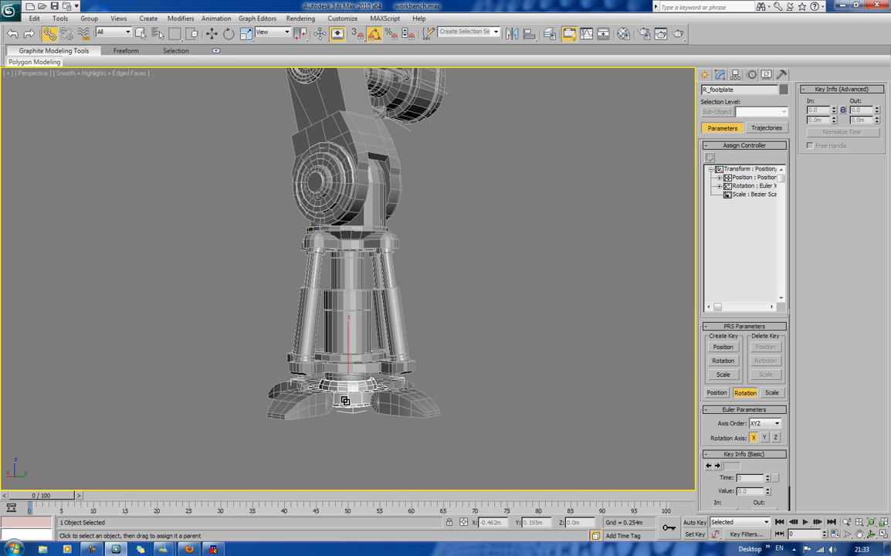
left_click(720, 74)
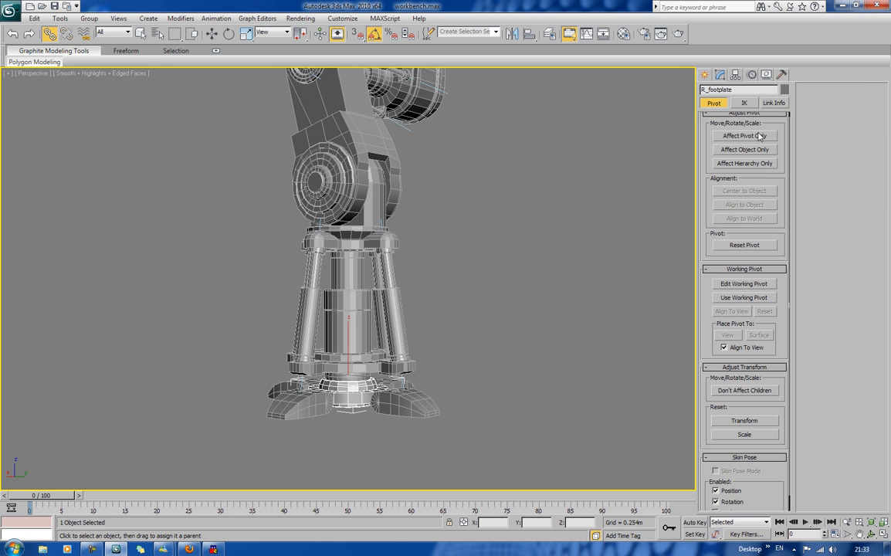
left_click(774, 102)
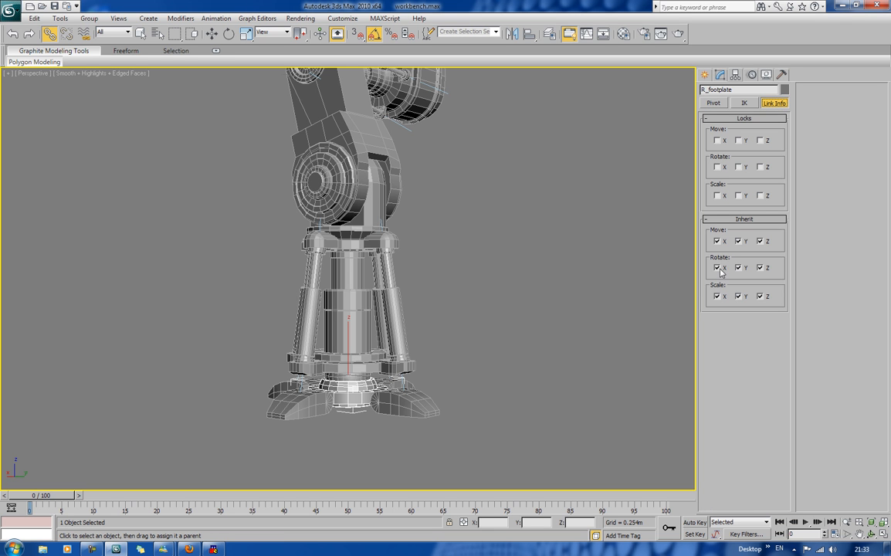
left_click(718, 267)
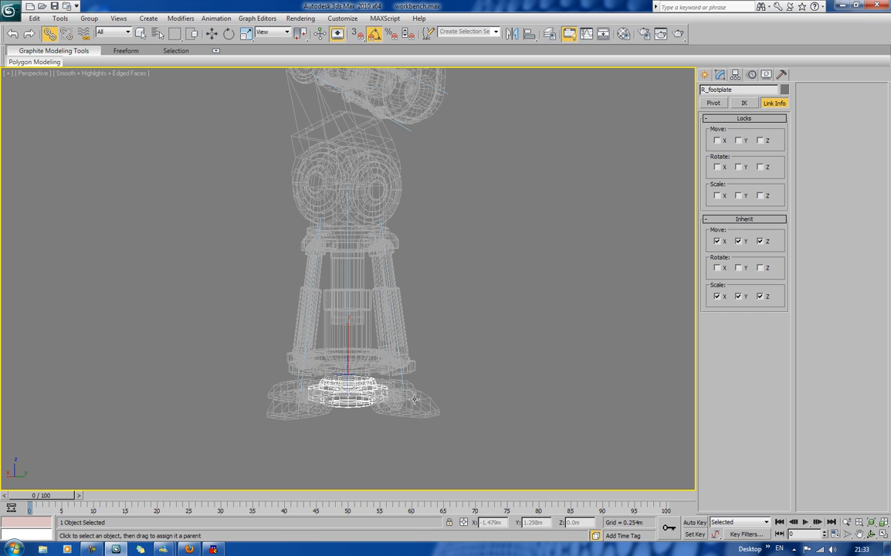
Link R_footplate under IK Chain01 and nudge the chain in shaded view to test the leg.
left_click(346, 375)
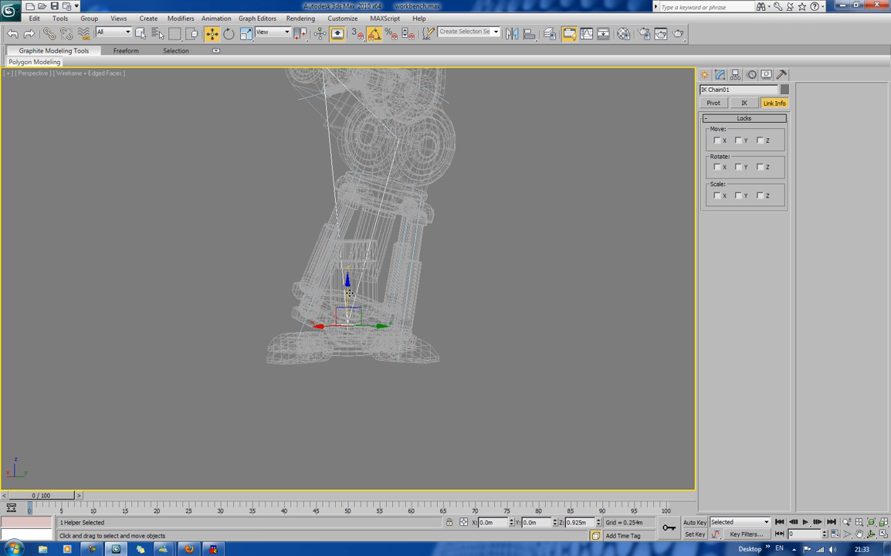
key("F3")
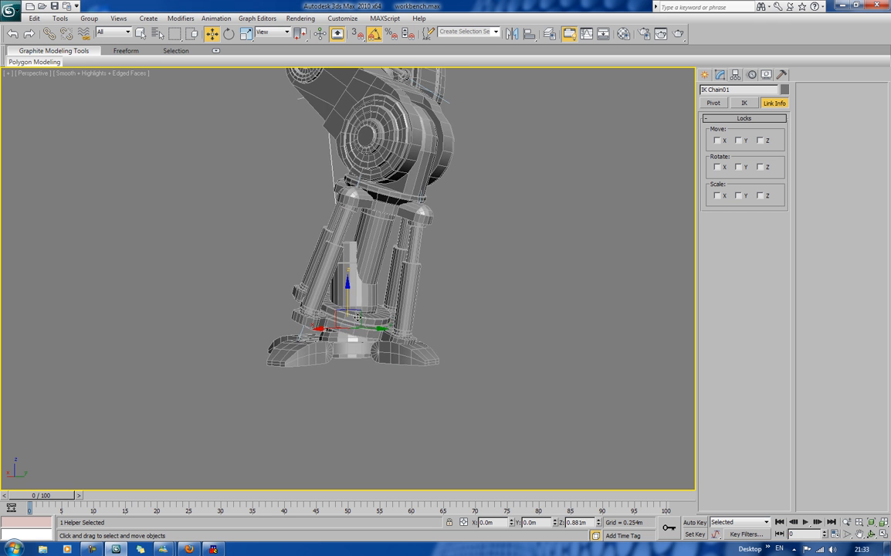
left_click_drag(358, 318, 367, 308)
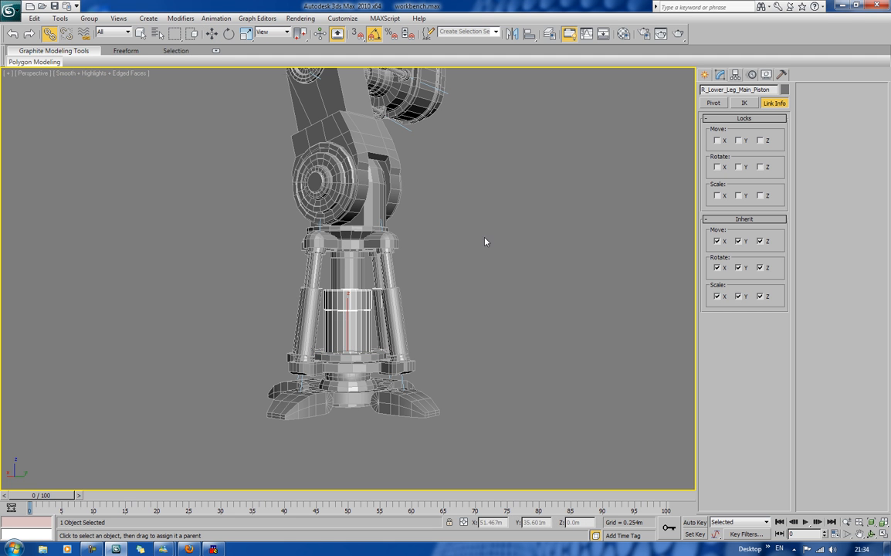
Give R_Lower_Leg_Main_Piston a LookAt rotation constraint and pick its aim target.
left_click(361, 379)
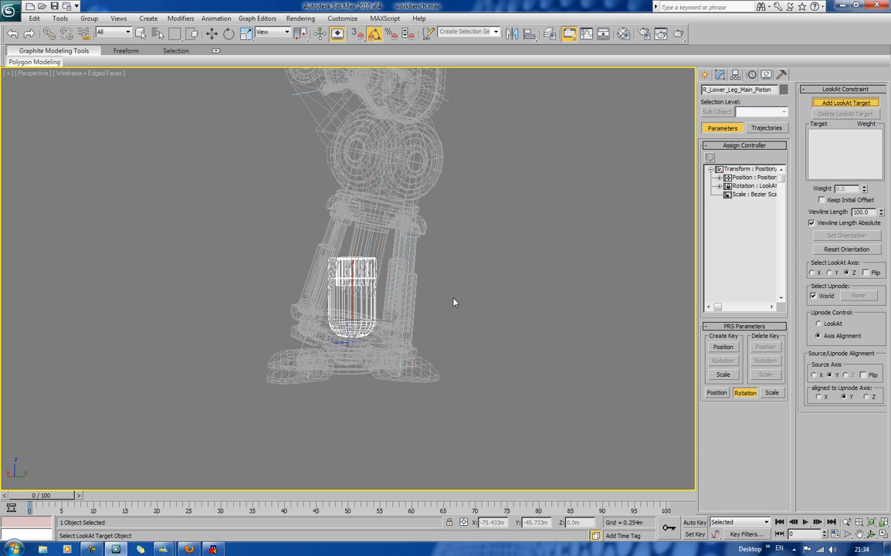
left_click(845, 102)
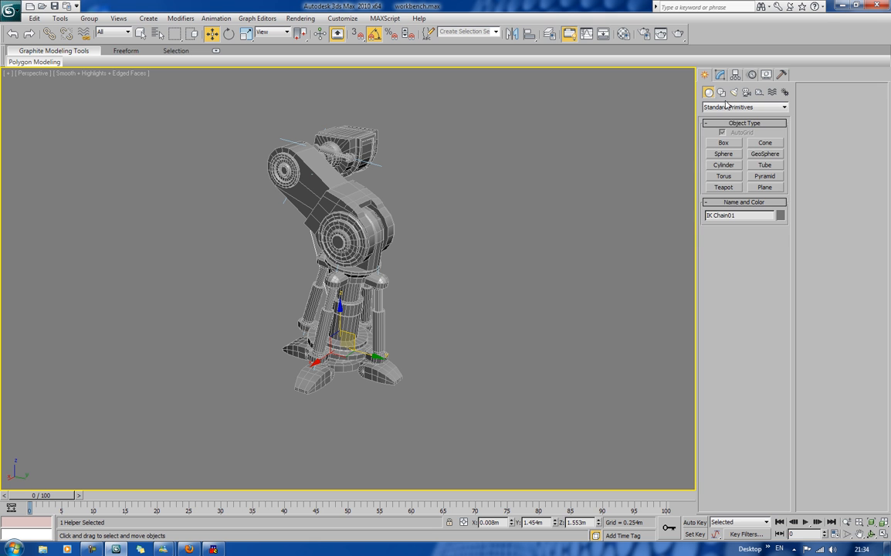
Create a circle spline and align it to IK Chain01's pivot.
left_click(720, 92)
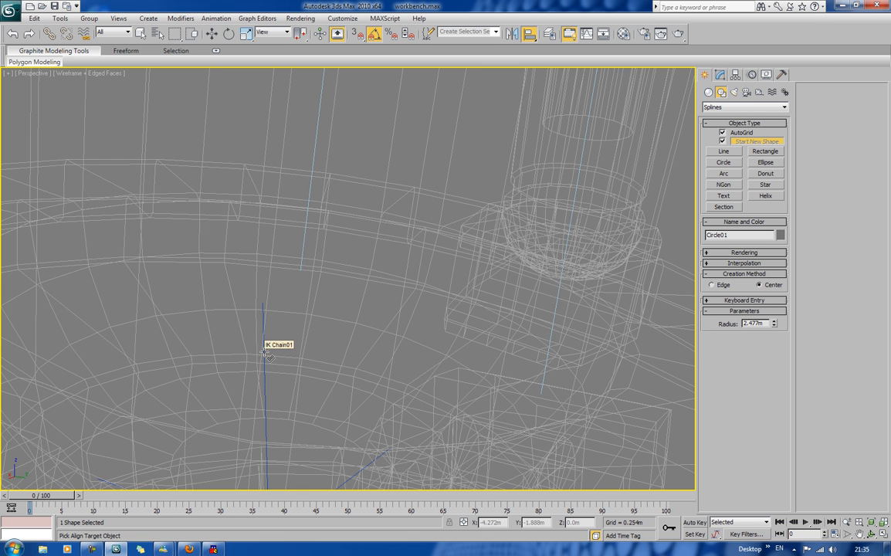
left_click(268, 355)
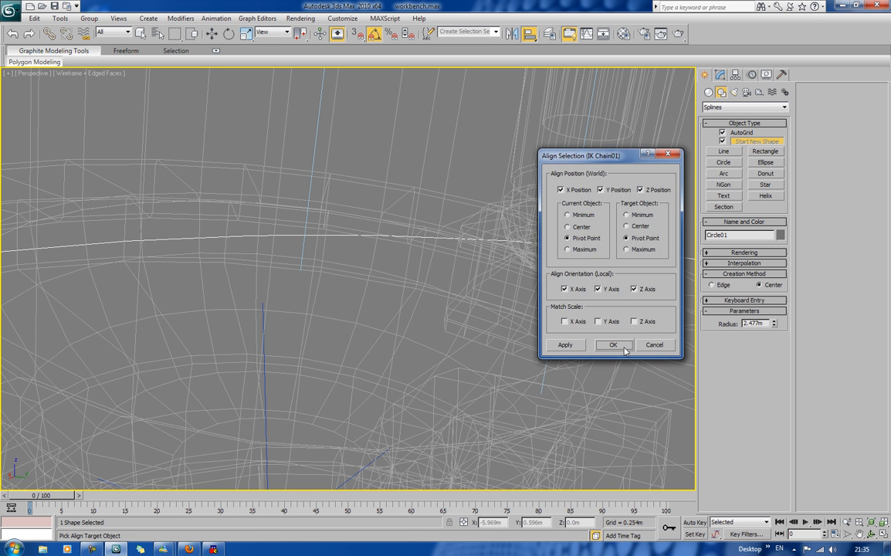
left_click(613, 344)
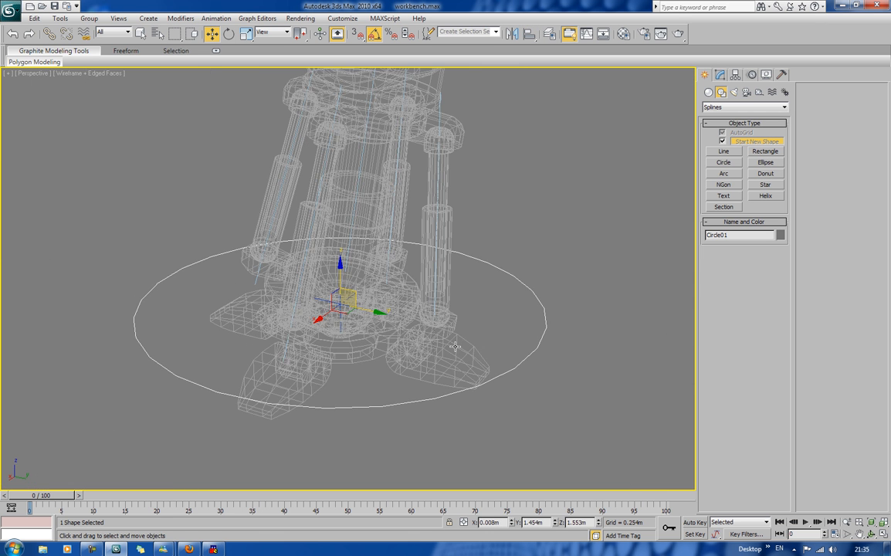
Make Circle01 render in viewport as a tube with 14 sides and 11 interpolation steps.
left_click(720, 74)
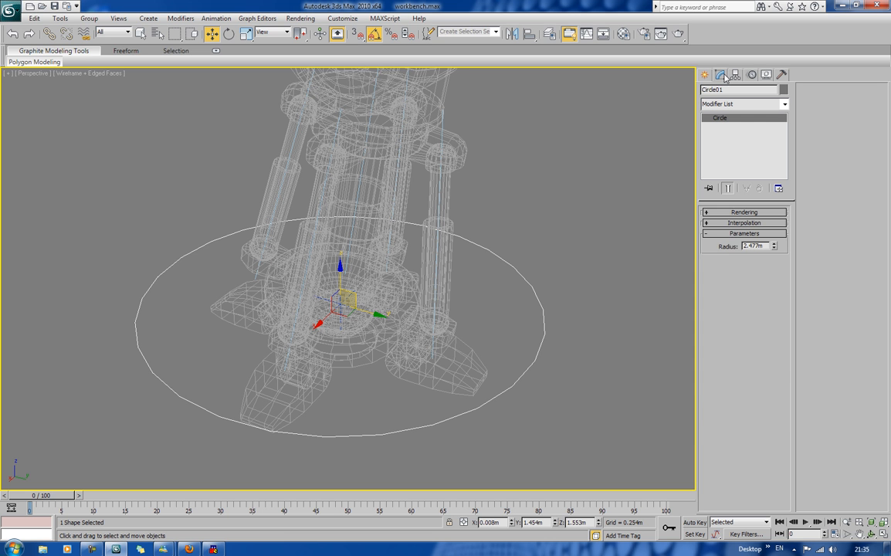
left_click(744, 212)
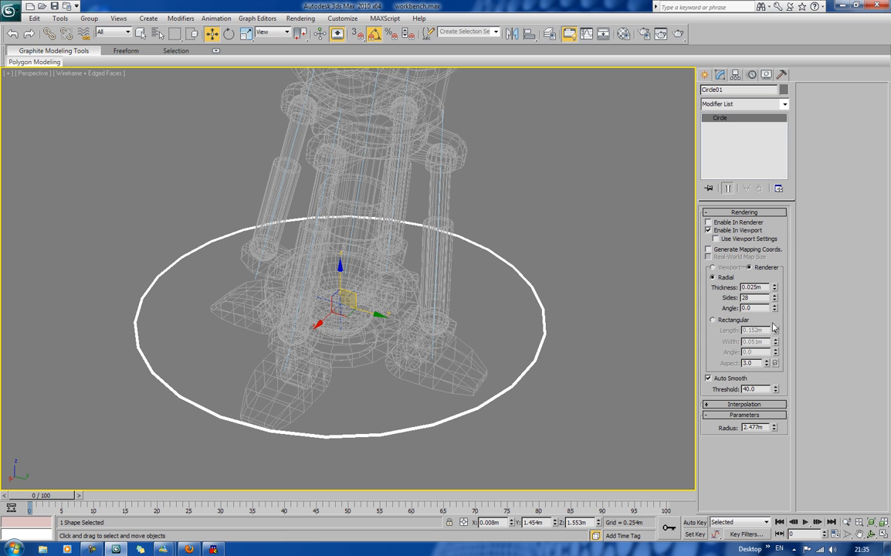
left_click(776, 300)
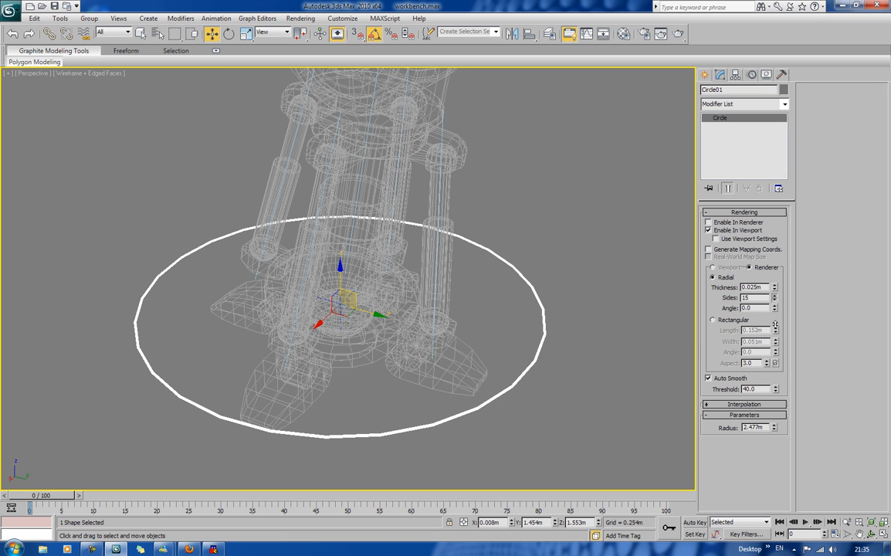
left_click(774, 300)
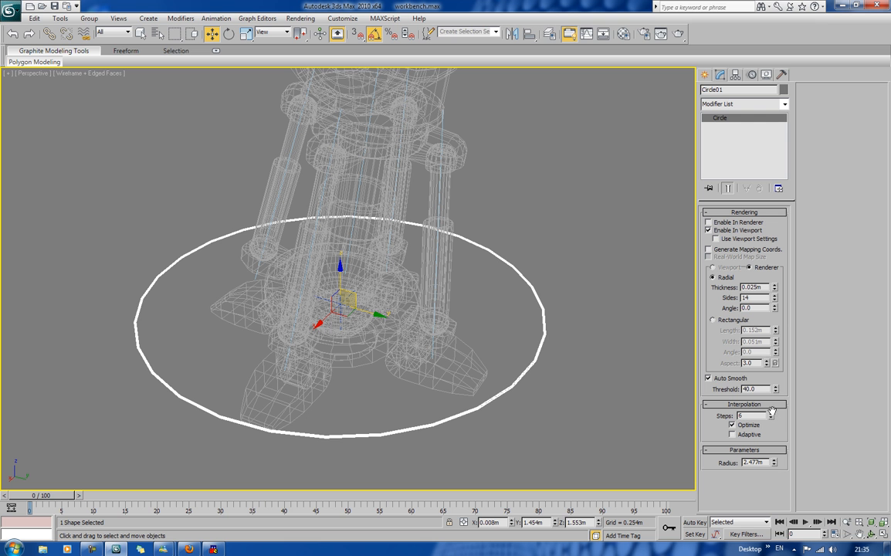
left_click(772, 413)
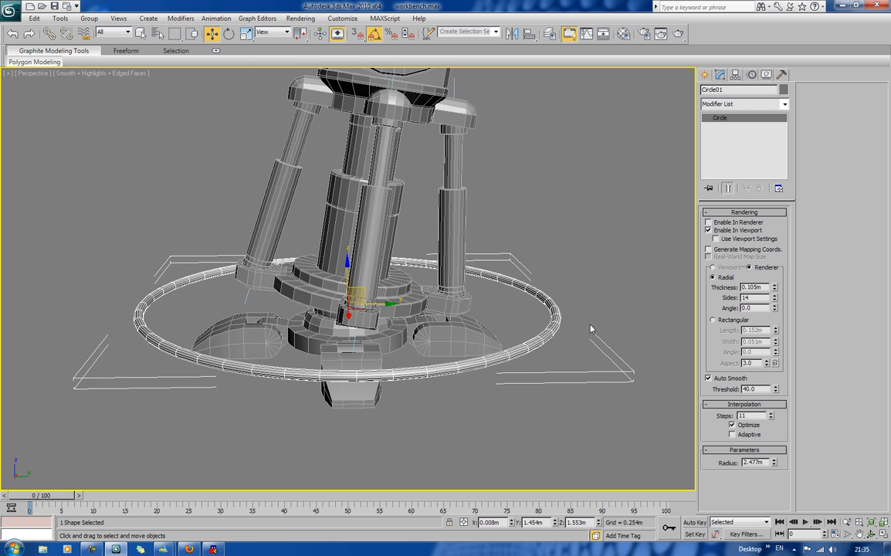
Link IK Chain01 under the big Circle01 and return to Select and Move.
left_click_drag(591, 328, 562, 332)
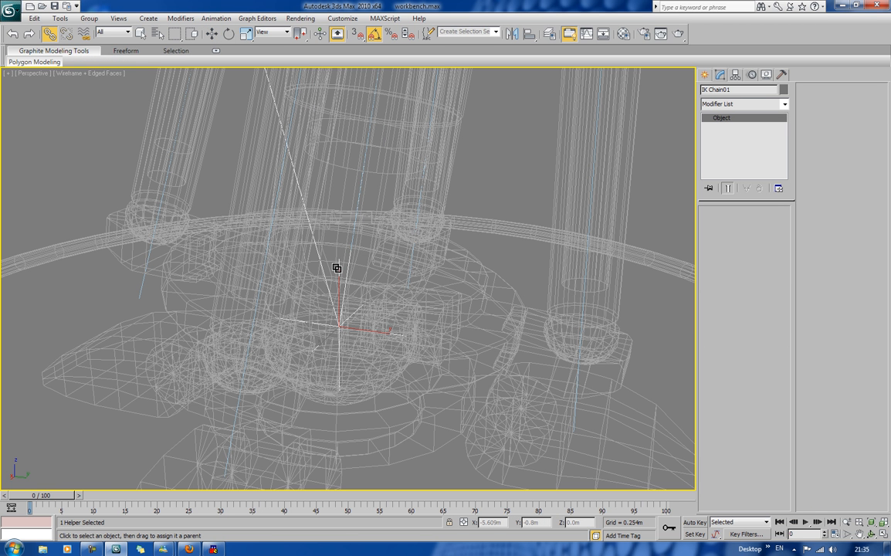
left_click(547, 158)
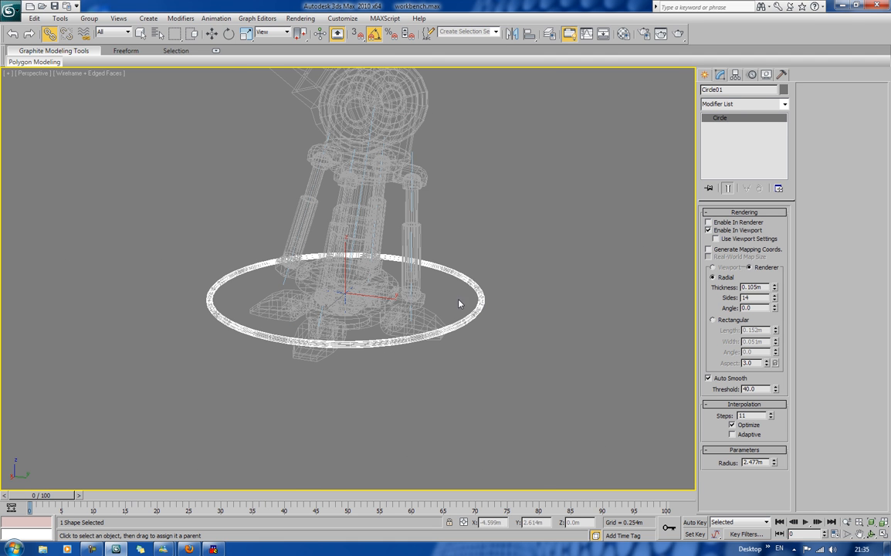
left_click(210, 34)
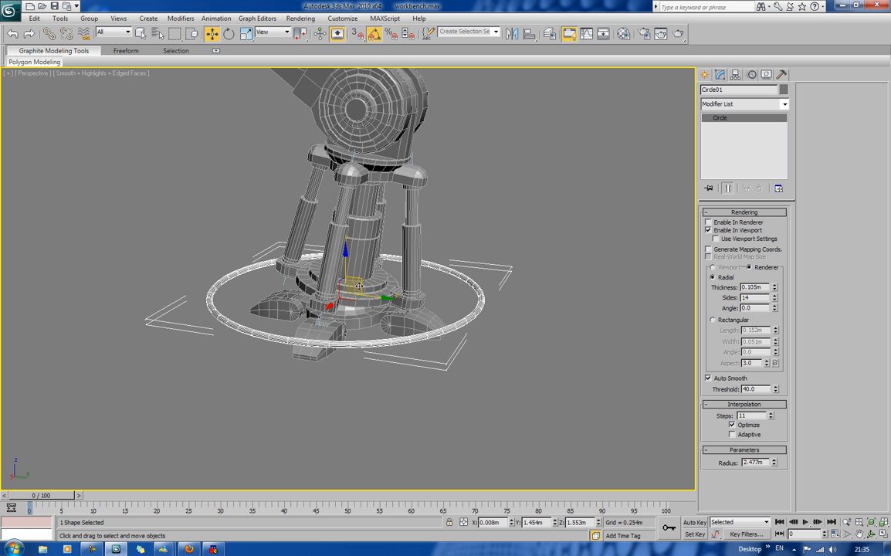
left_click_drag(359, 287, 337, 297)
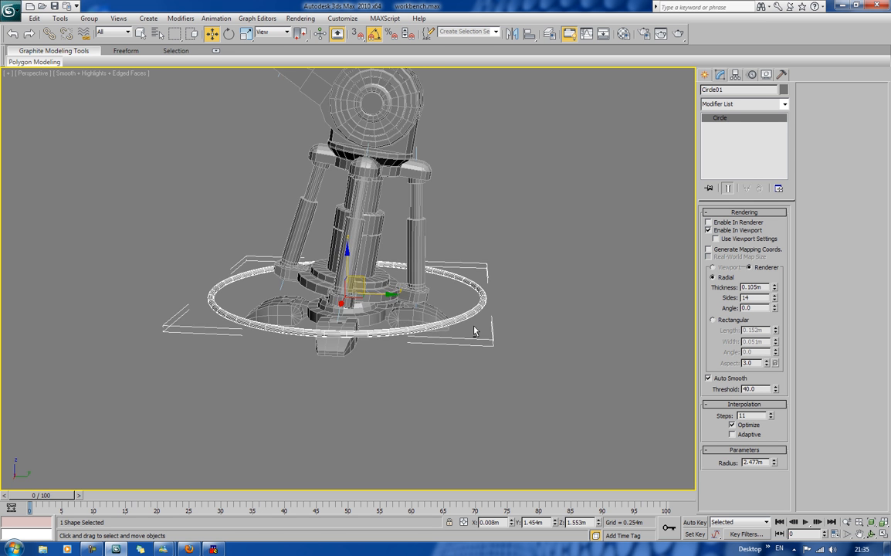
Shift-drag a single copy Circle02 beside the leg, stand it upright and begin renaming it 'CON...'.
left_click_drag(475, 331, 444, 343)
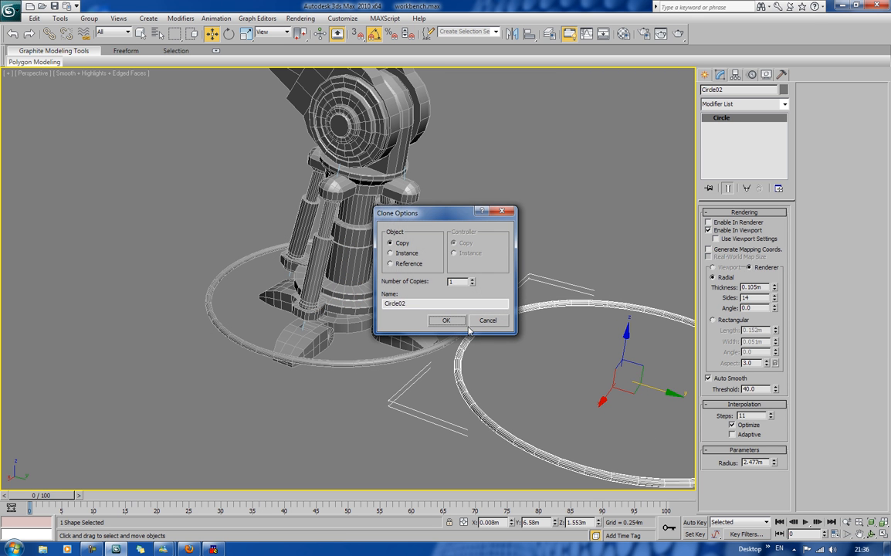
left_click(446, 319)
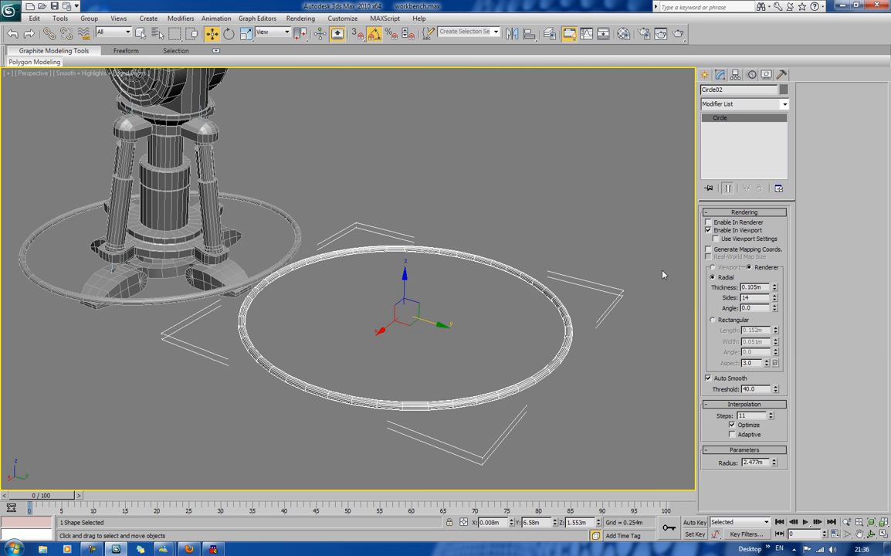
mouse_move(774, 355)
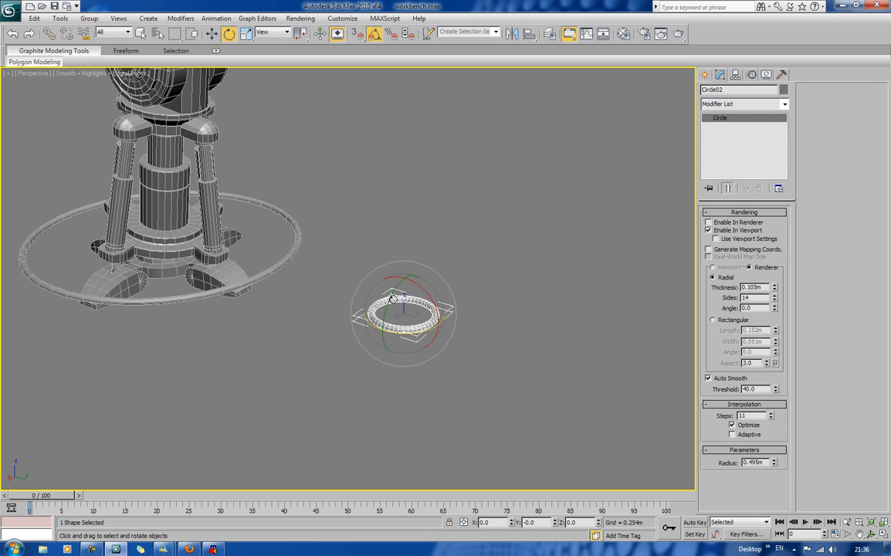
left_click_drag(398, 297, 378, 343)
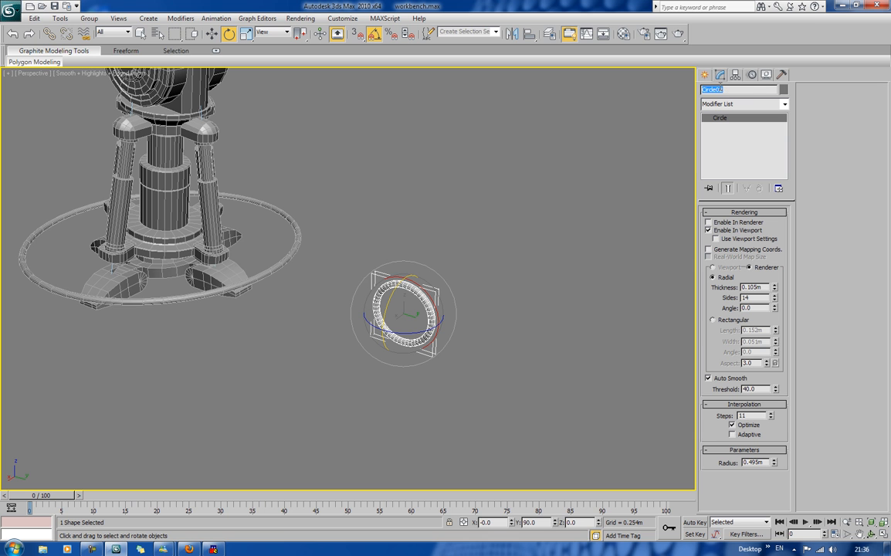
type("CON")
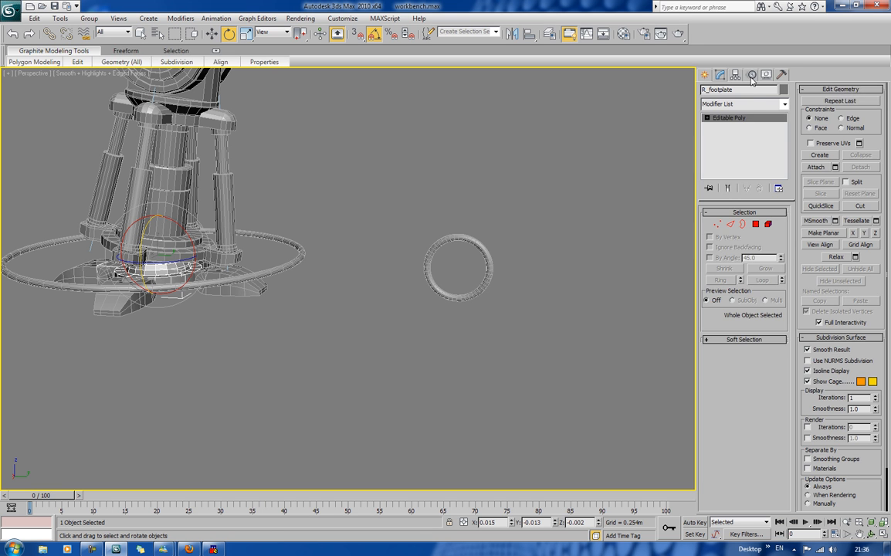
Give R_footplate a LookAt rotation constraint targeting the small control circle.
left_click(750, 74)
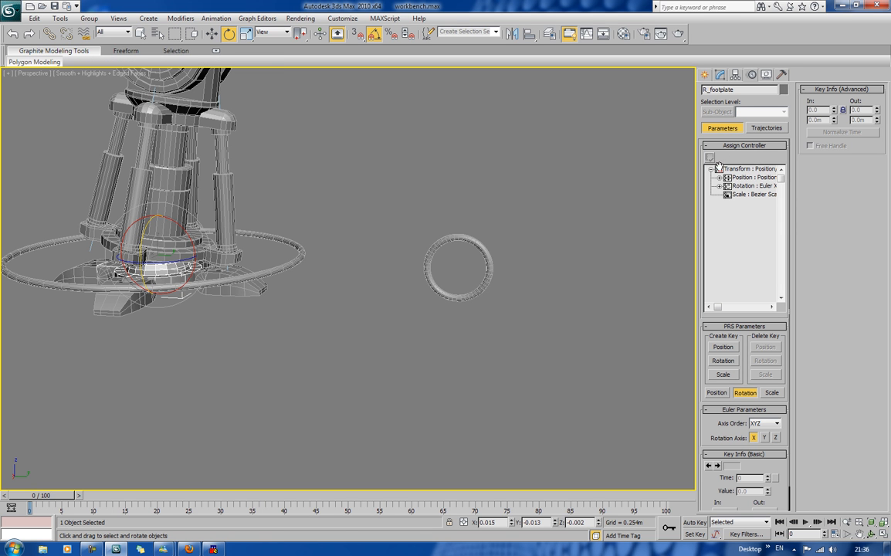
mouse_move(738, 185)
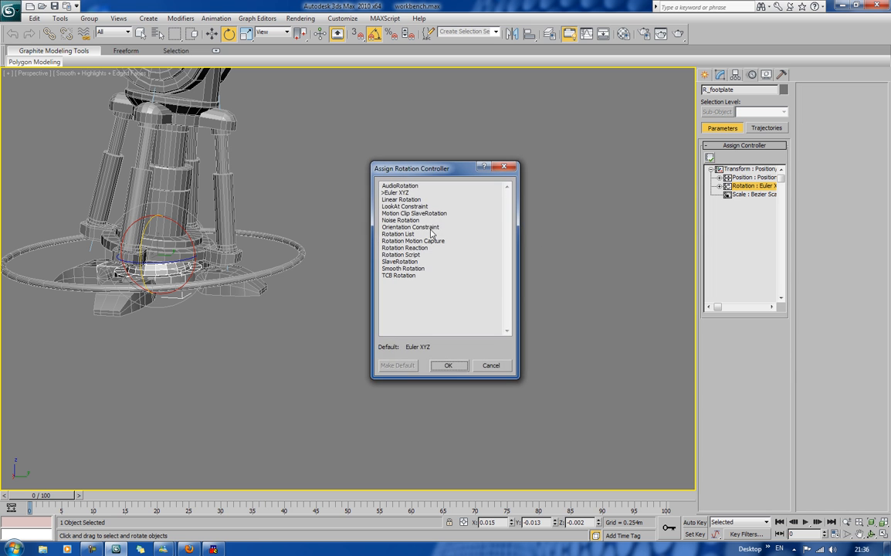
left_click(448, 365)
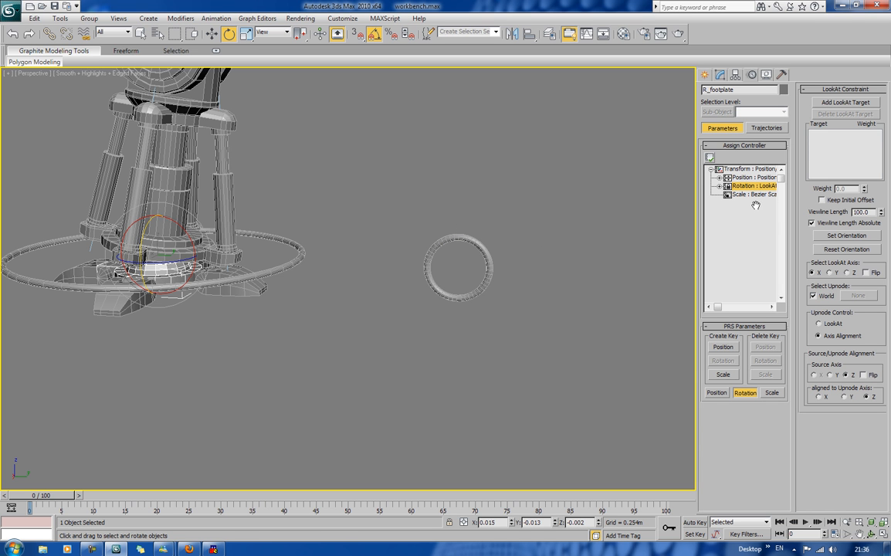
left_click(845, 102)
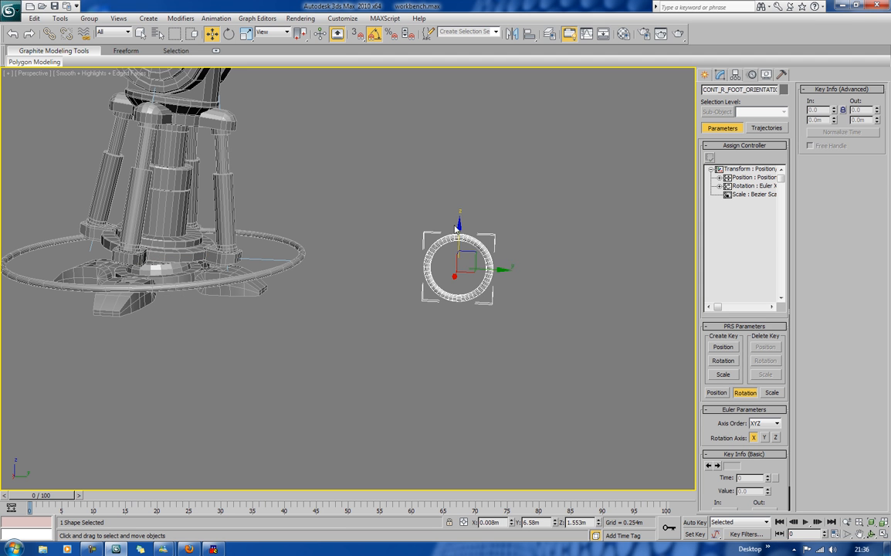
Move the control circle down and back up to test the foot tilting.
left_click_drag(457, 266, 456, 347)
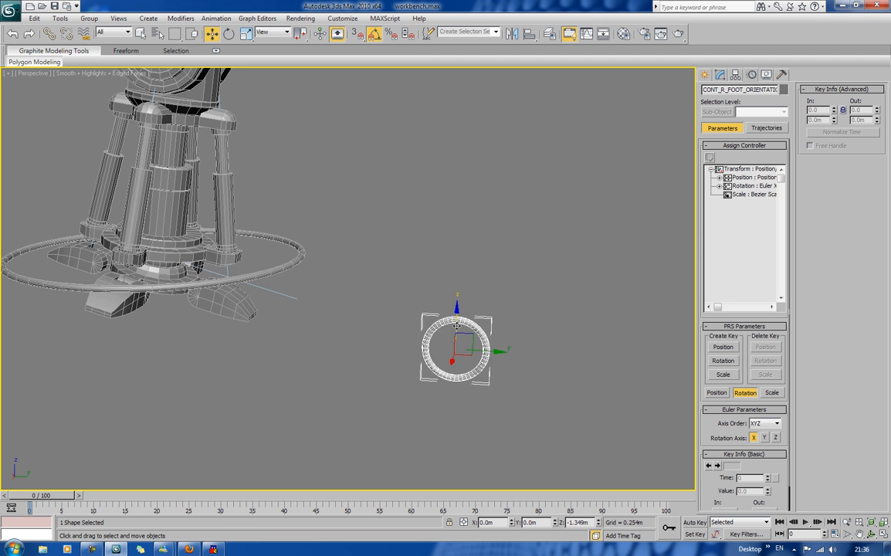
left_click_drag(456, 347, 454, 433)
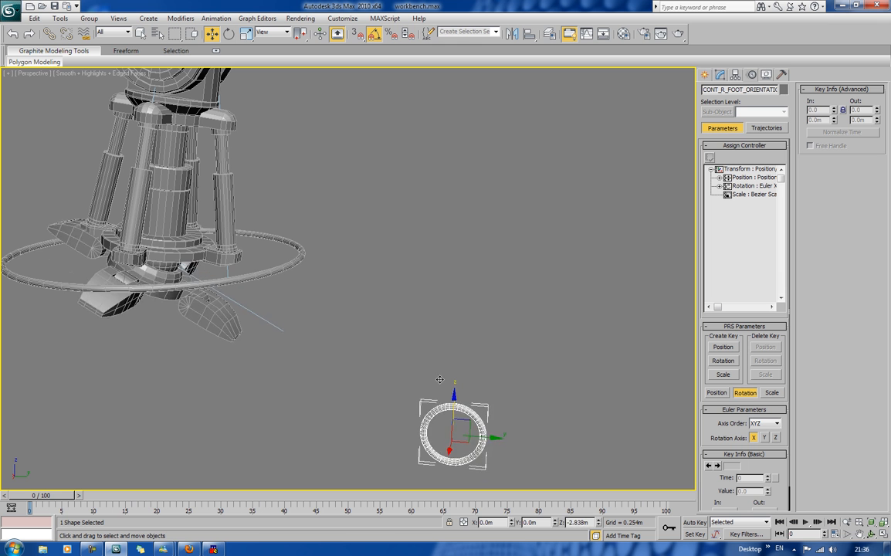
left_click_drag(454, 428, 457, 244)
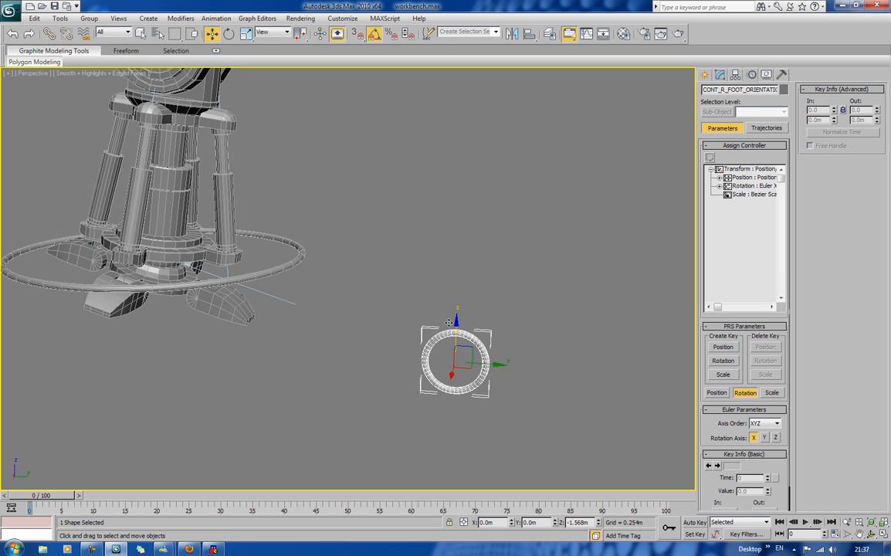
left_click_drag(454, 359, 457, 267)
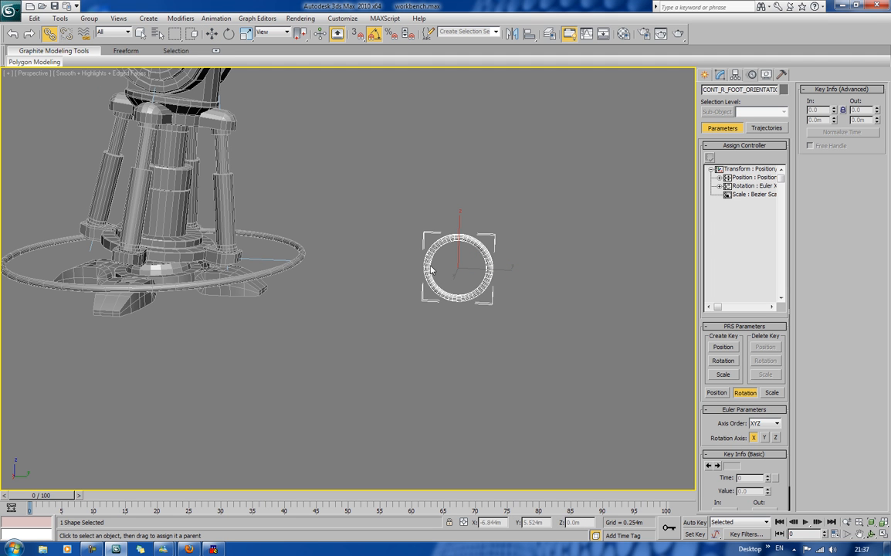
mouse_move(368, 172)
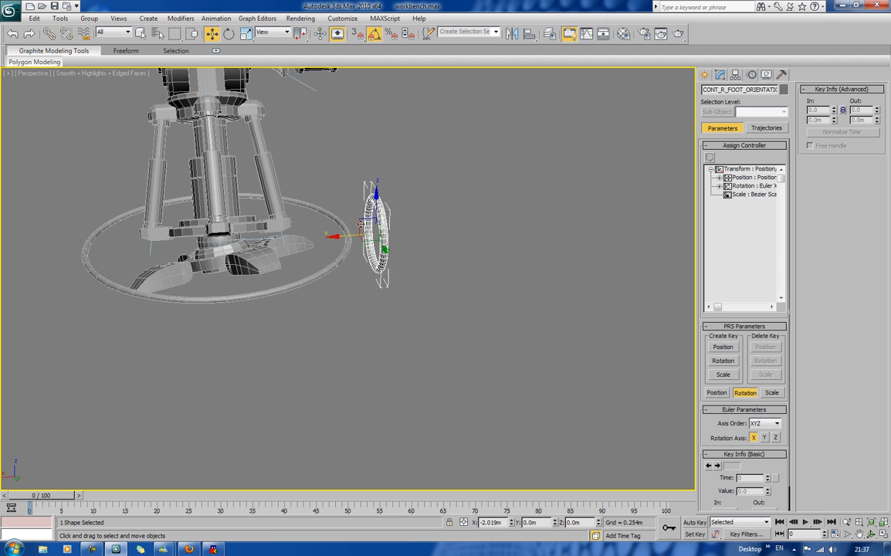
Move CONT_R_FOOT_ORIENTATION out in front of the leg, then select the Sphere01 joint.
left_click_drag(374, 231, 224, 240)
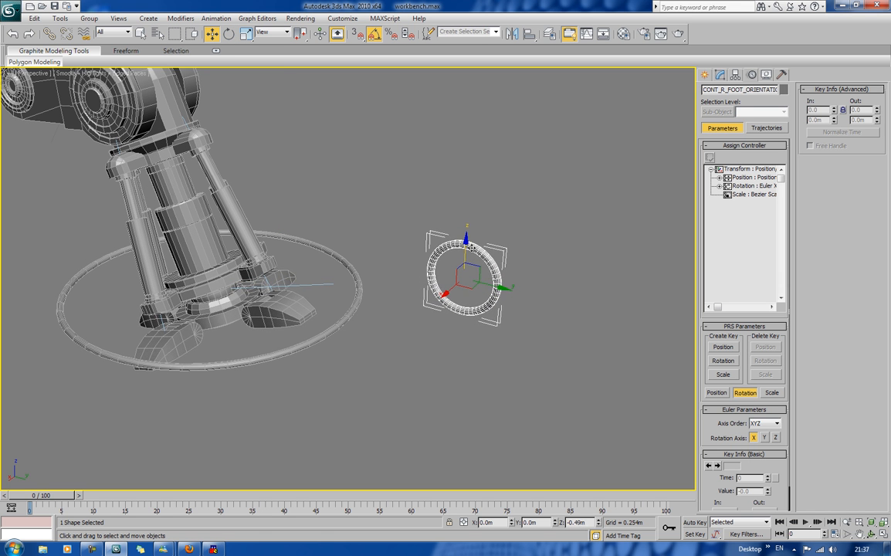
left_click_drag(467, 274, 423, 309)
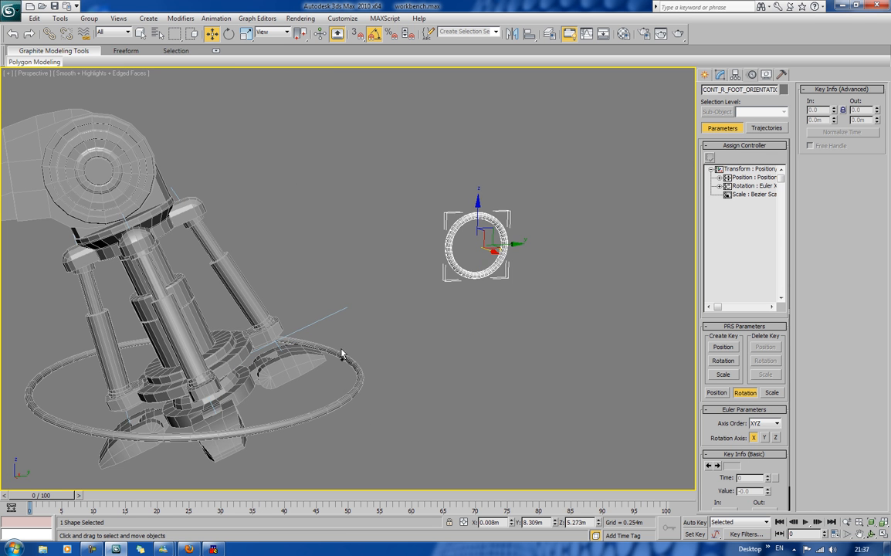
left_click(351, 362)
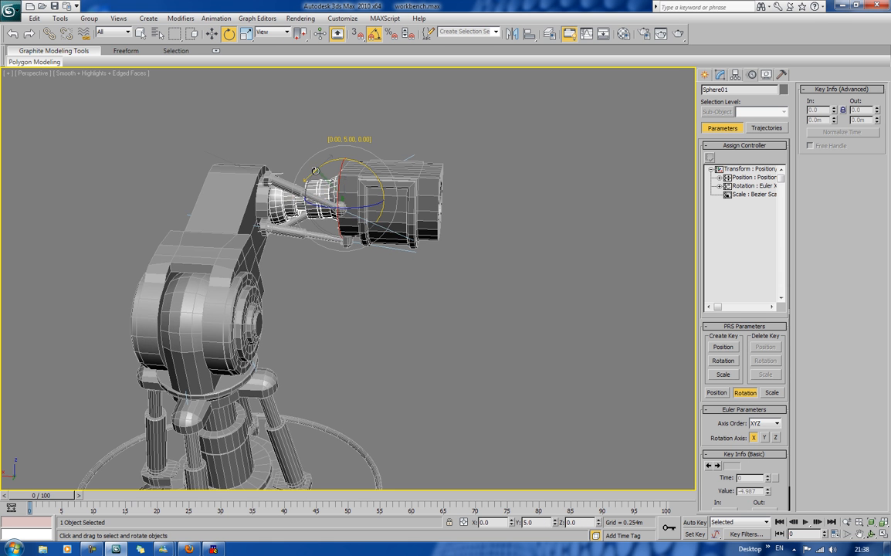
Rotate the Sphere01 joint about 5° on Y to test its motion.
left_click_drag(315, 170, 315, 165)
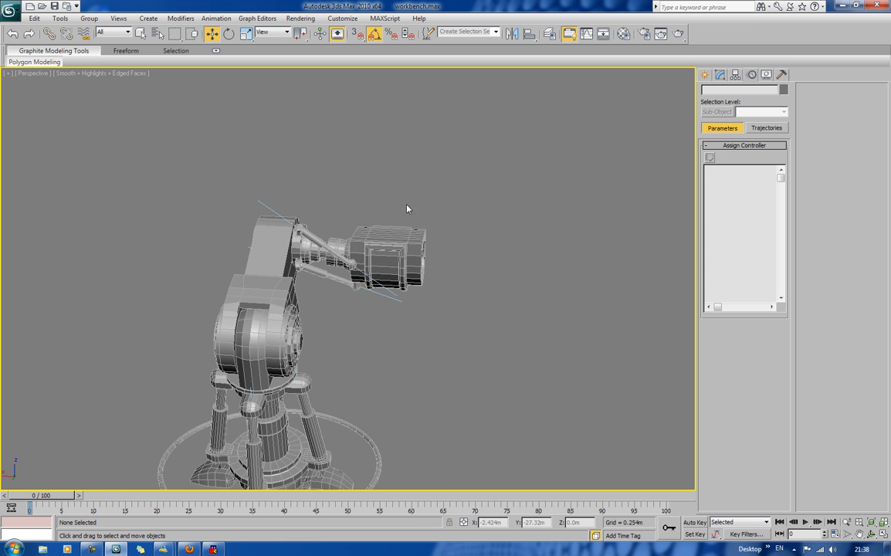
mouse_move(400, 268)
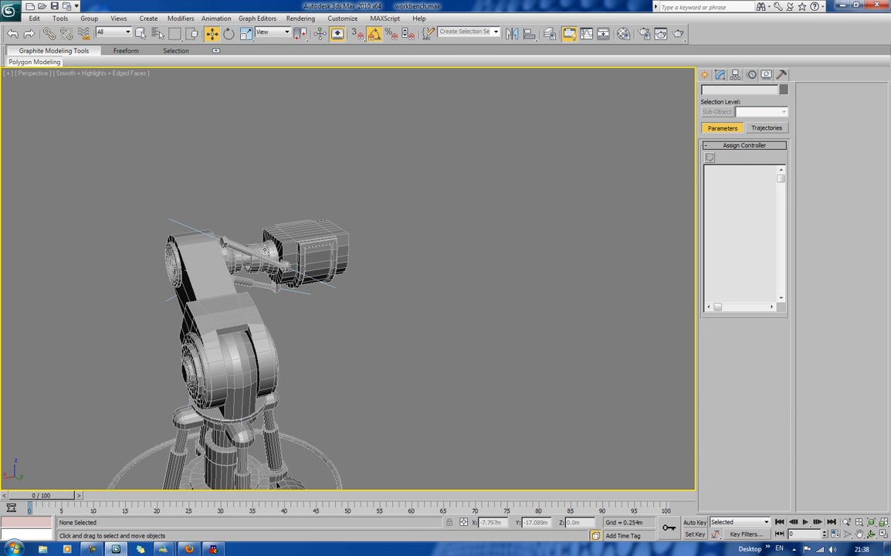
Clone the foot orientation circle as a copy beside Sphere01.
left_click(274, 258)
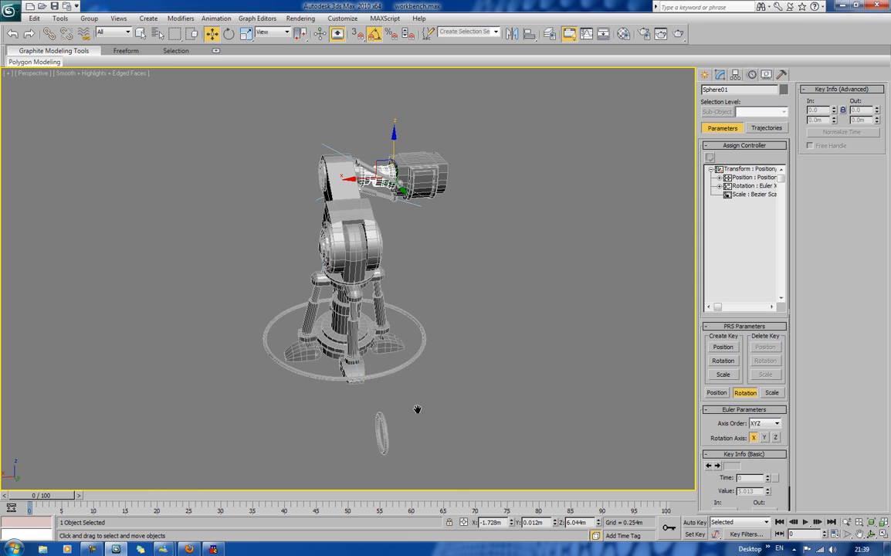
left_click(379, 432)
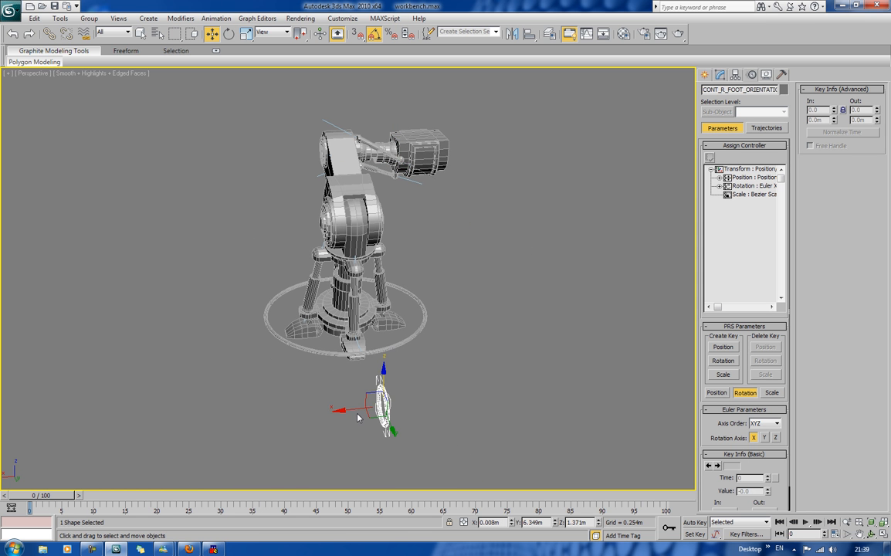
left_click_drag(380, 405, 153, 421)
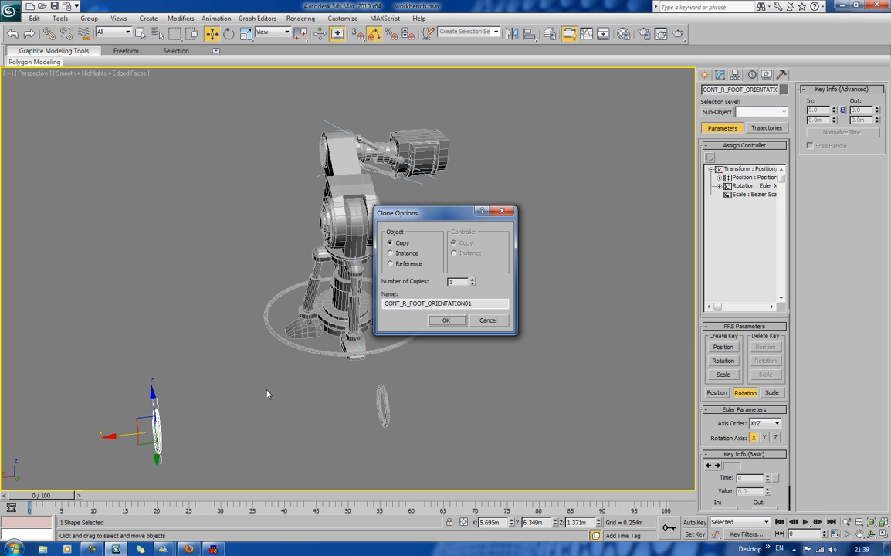
left_click(447, 319)
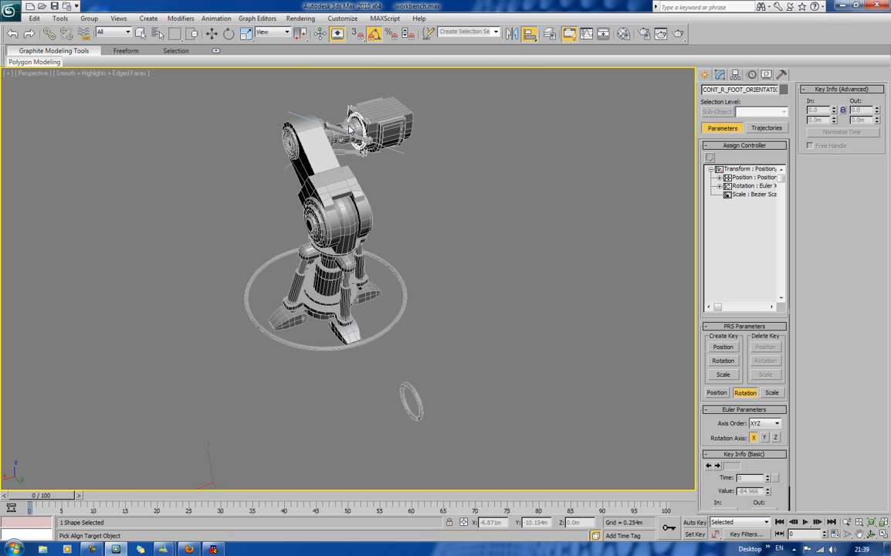
Align the circle copy to Sphere01 pivot-to-pivot on all position and orientation axes.
left_click(349, 129)
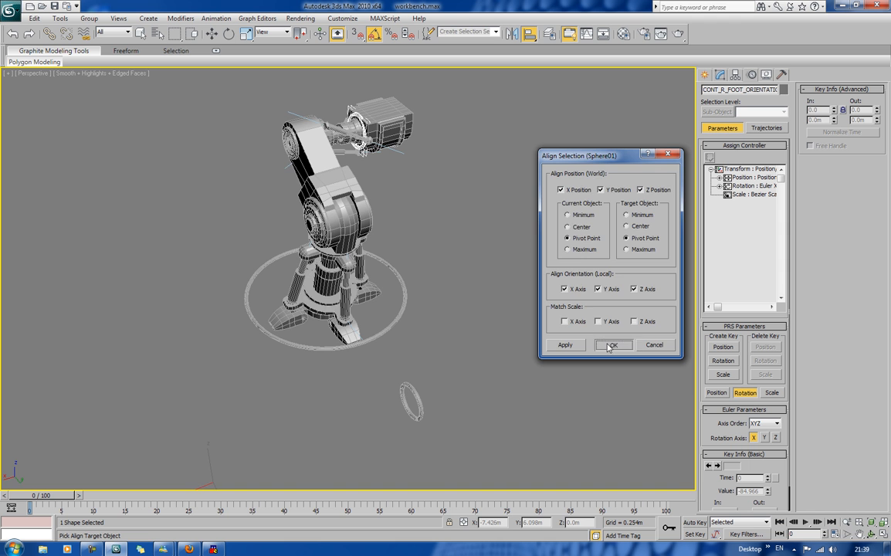
left_click(612, 344)
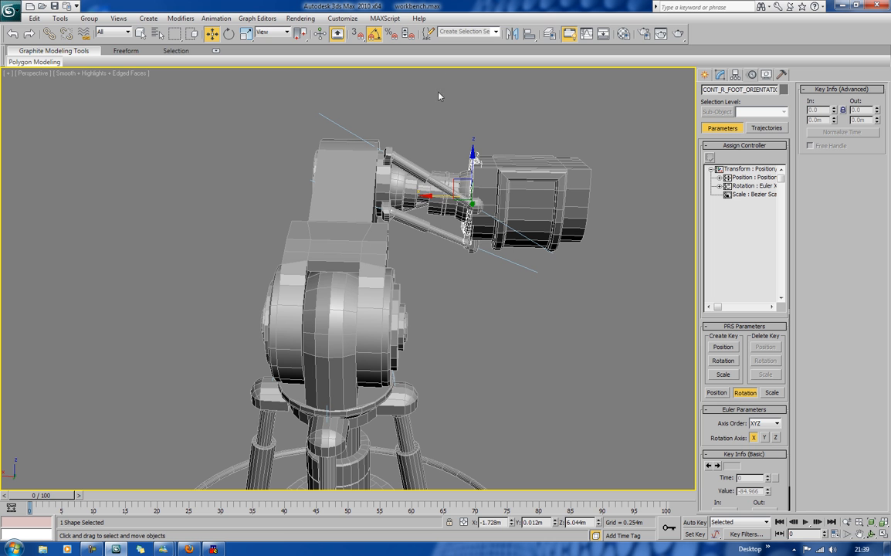
Switch the reference coordinate system to Local to check the circle's axes, then back to View.
left_click(284, 32)
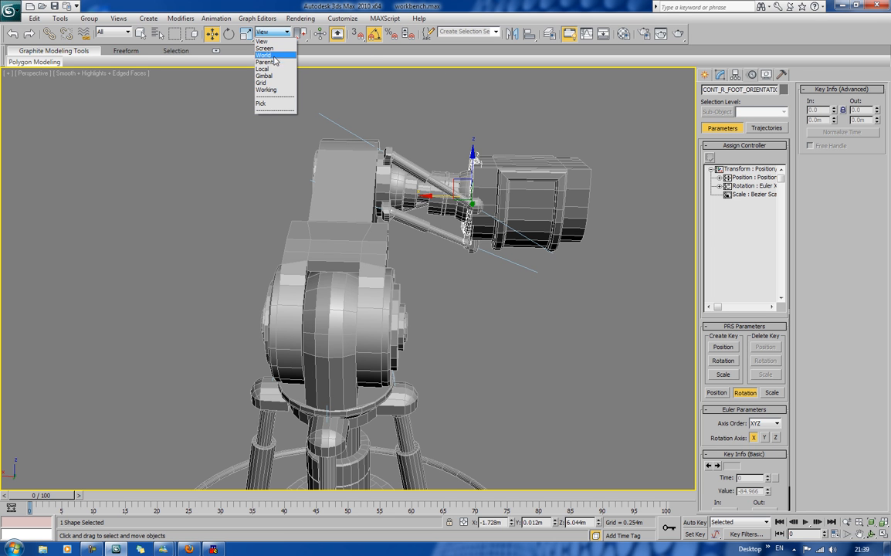
left_click(263, 69)
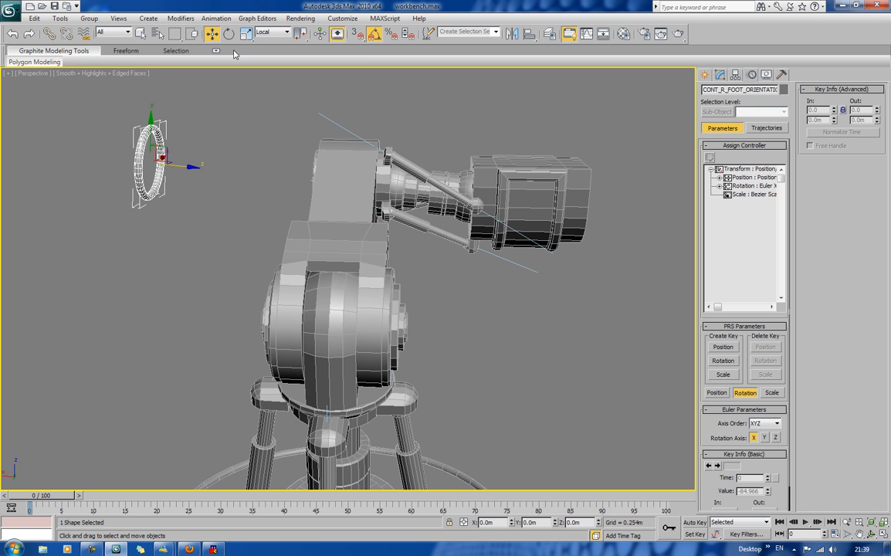
left_click(282, 32)
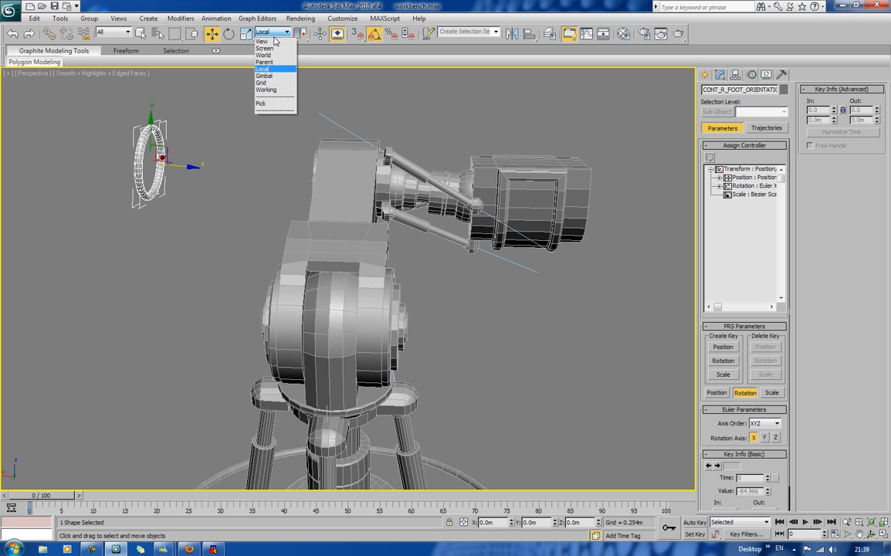
left_click(263, 41)
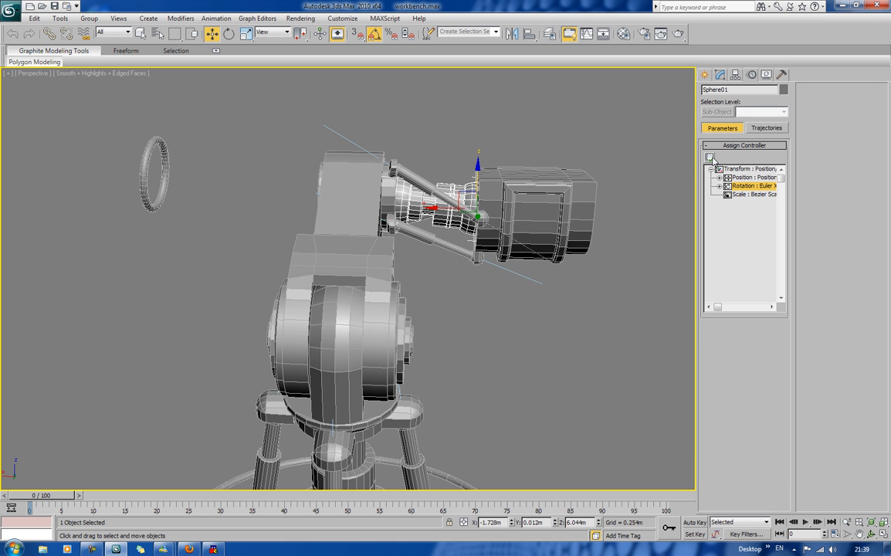
Assign a LookAt Constraint to Sphere01's Rotation track targeting the circle, Z axis flipped.
left_click(710, 157)
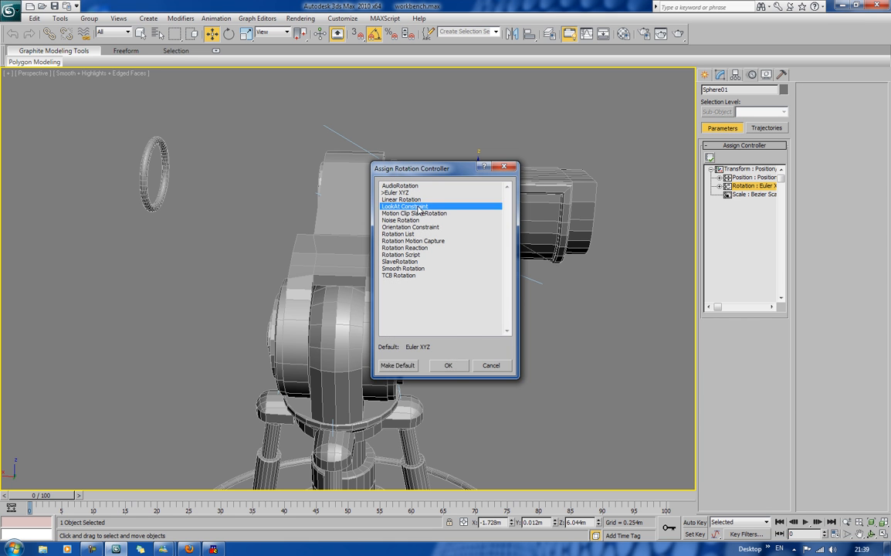
left_click(448, 365)
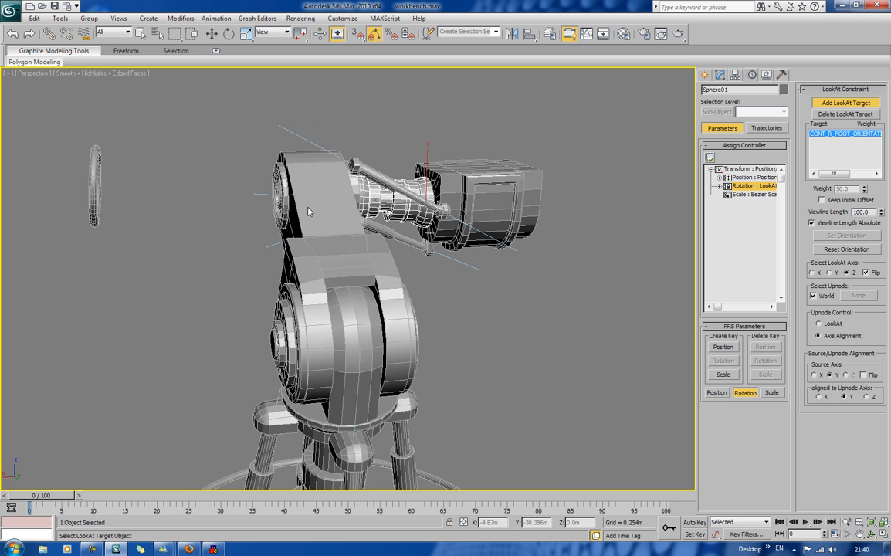
left_click_drag(309, 213, 415, 205)
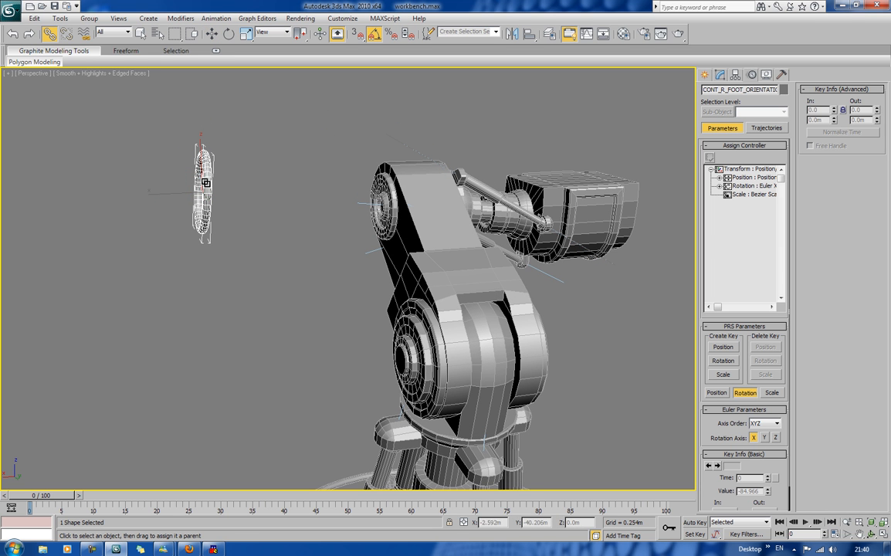
Link the foot orientation circle to its parent object and rotate it 90°.
left_click_drag(207, 183, 575, 183)
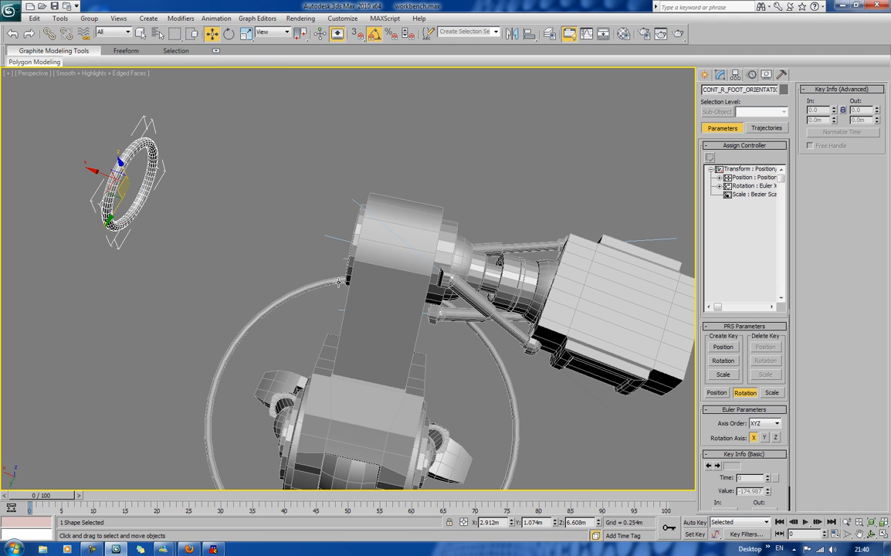
left_click(405, 247)
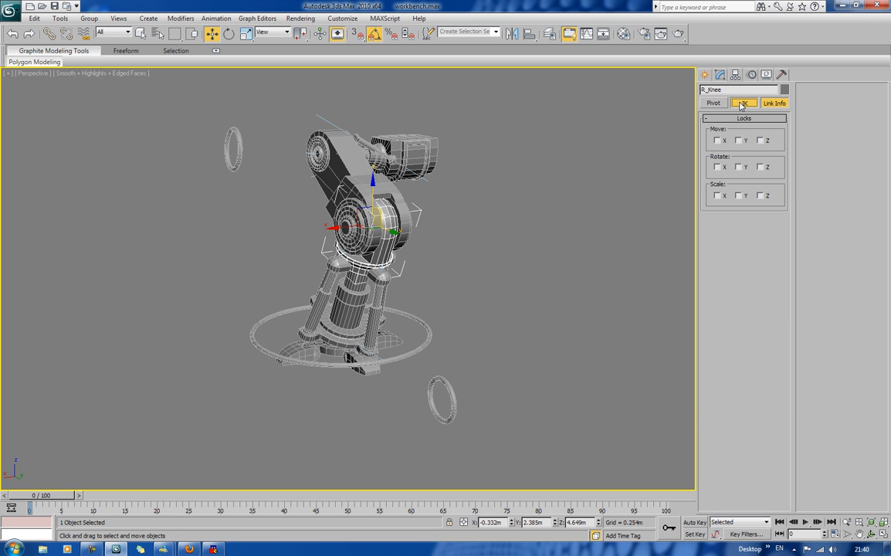
Show the Hierarchy IK settings for the knee, deselect, and orbit to see both control circles.
left_click(743, 102)
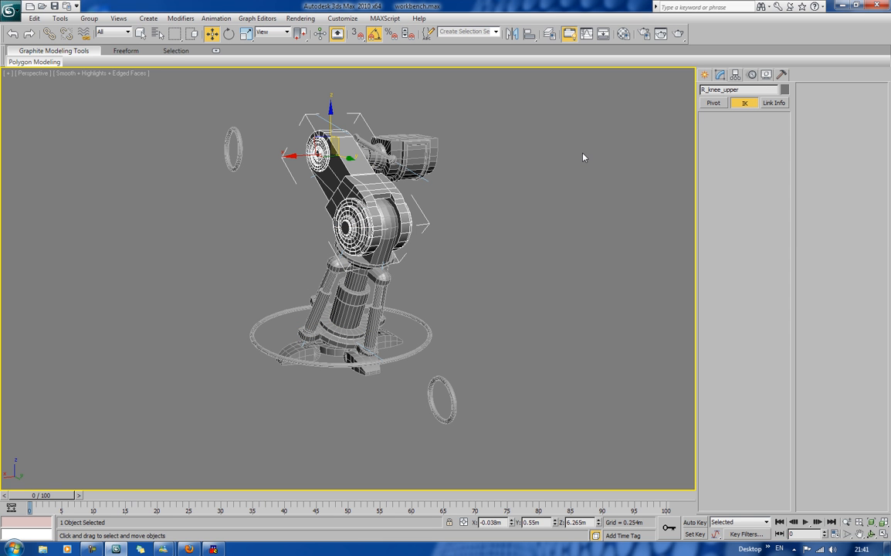
left_click(743, 102)
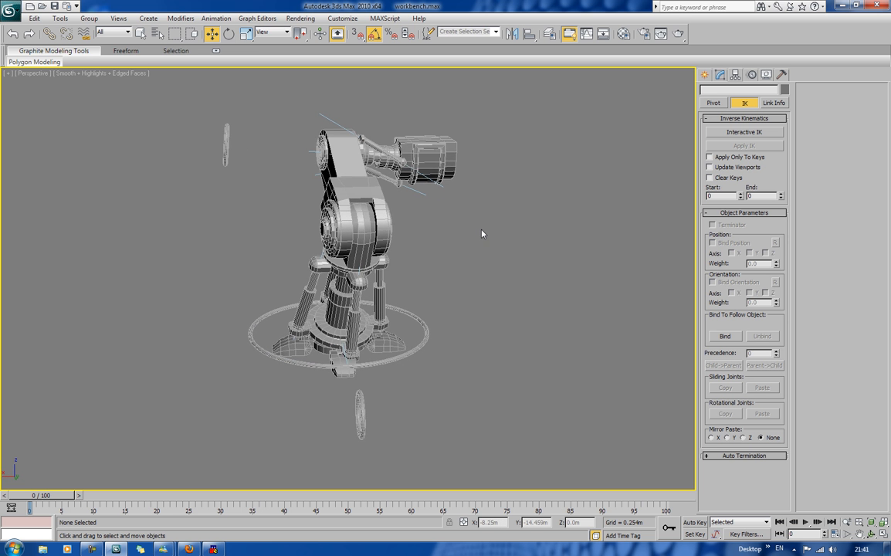
left_click_drag(482, 234, 446, 228)
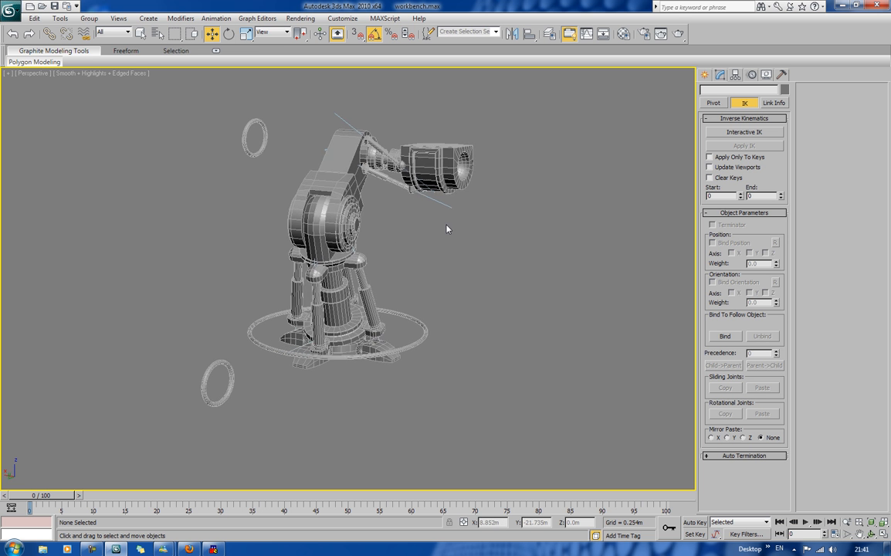